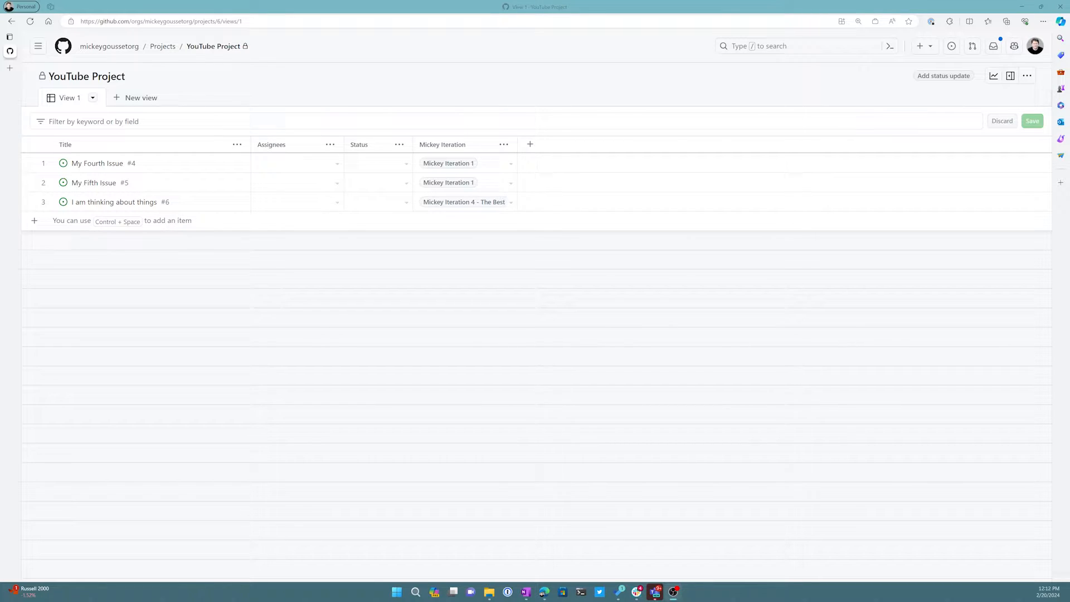
mouse_move(182, 243)
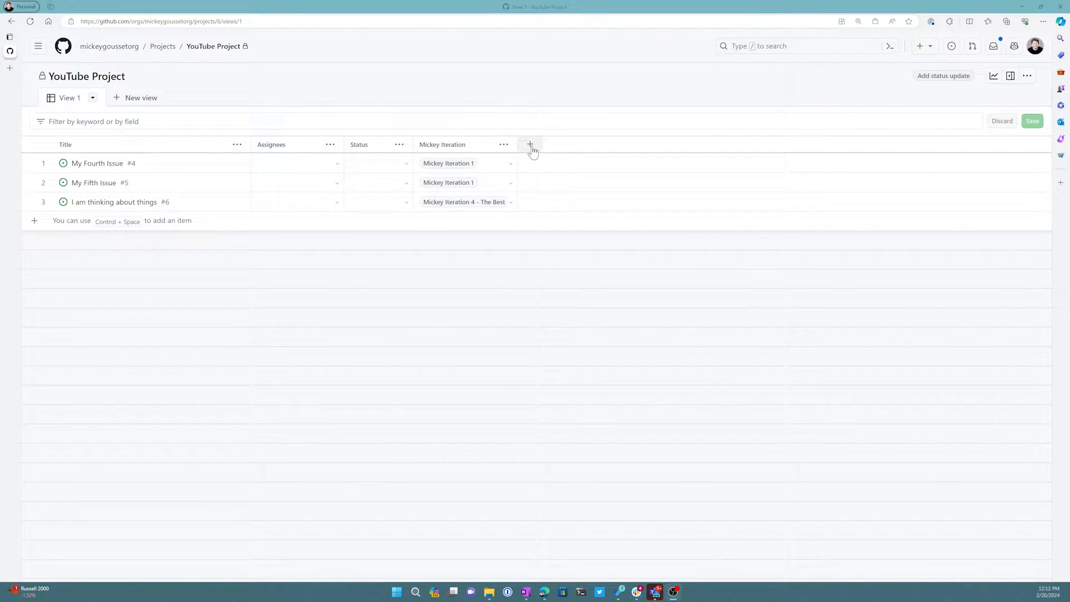
Step: Open the YouTube Project table's field menu from the + in the header
left_click(529, 144)
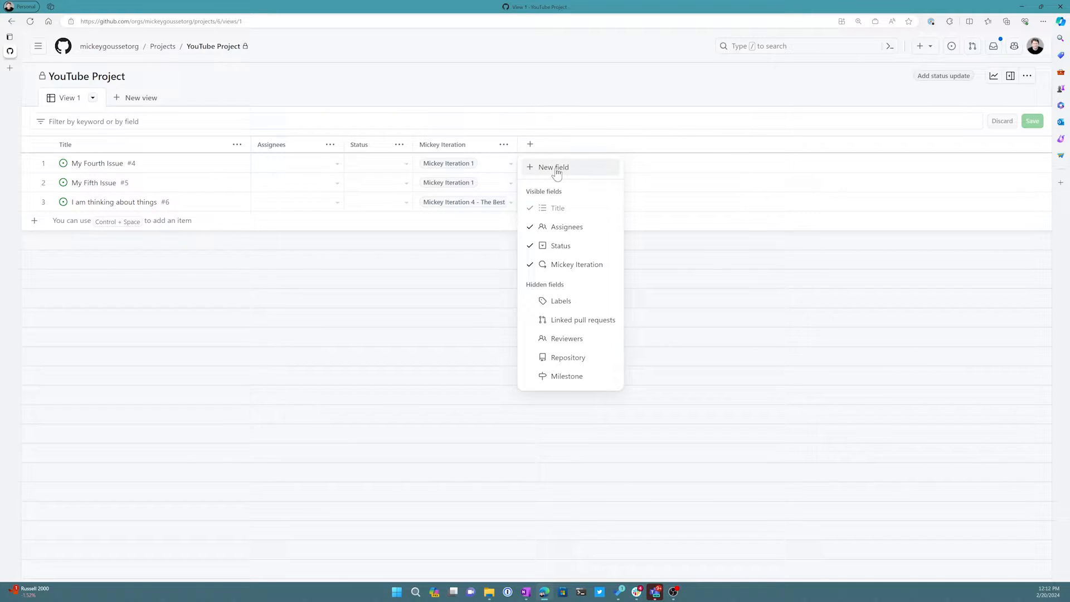
mouse_move(556, 208)
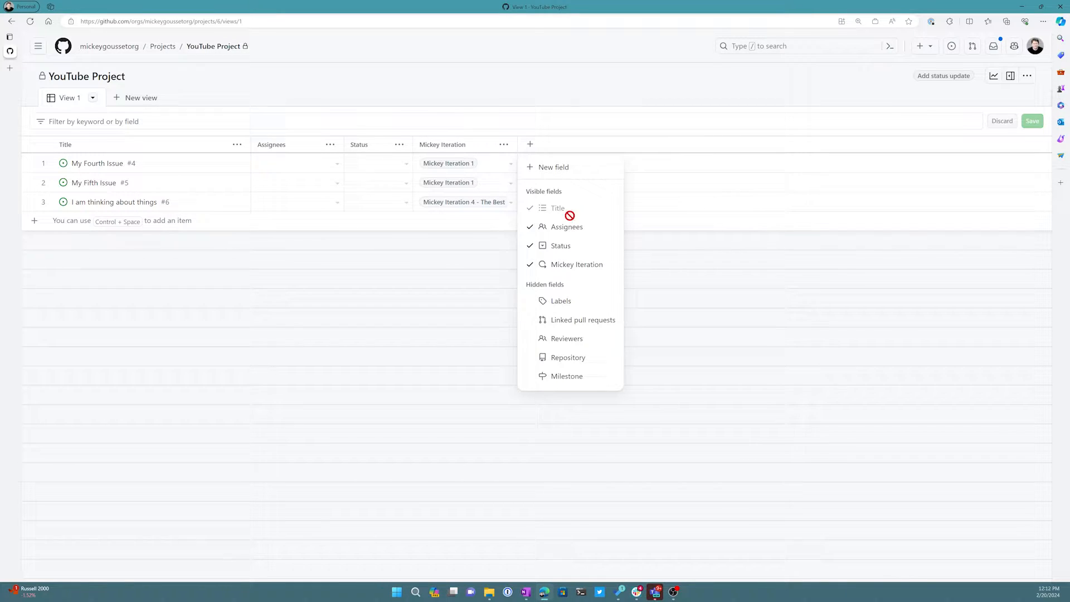
mouse_move(582, 320)
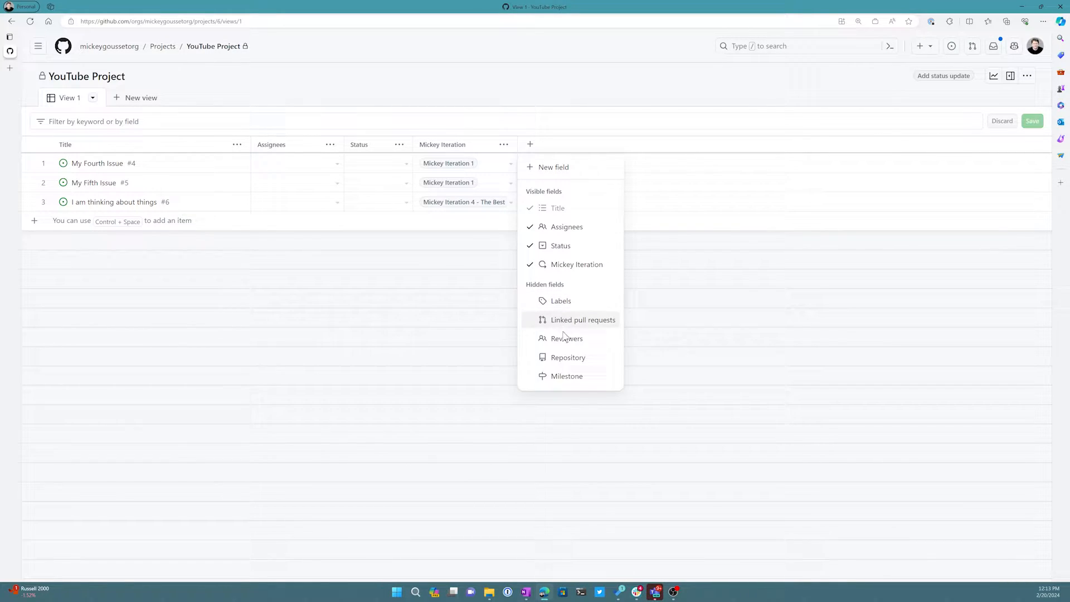
mouse_move(566, 337)
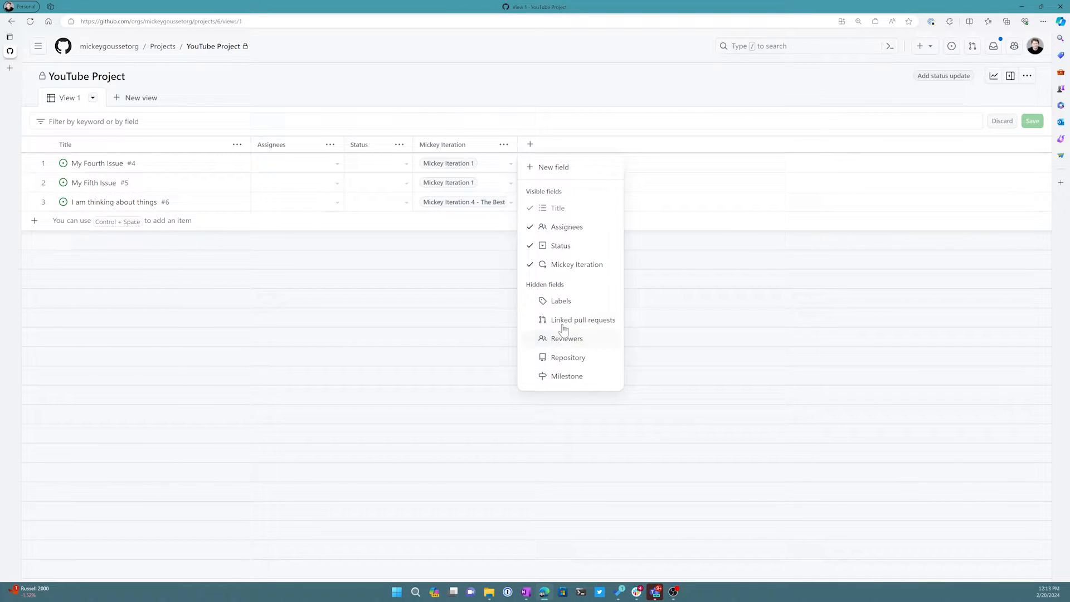
mouse_move(557, 379)
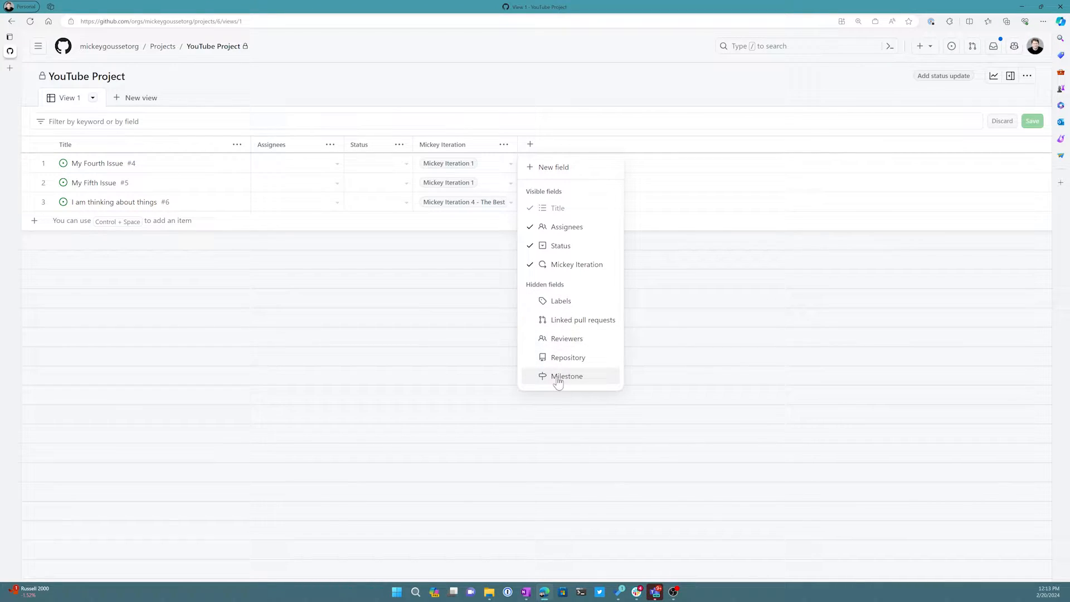
mouse_move(560, 301)
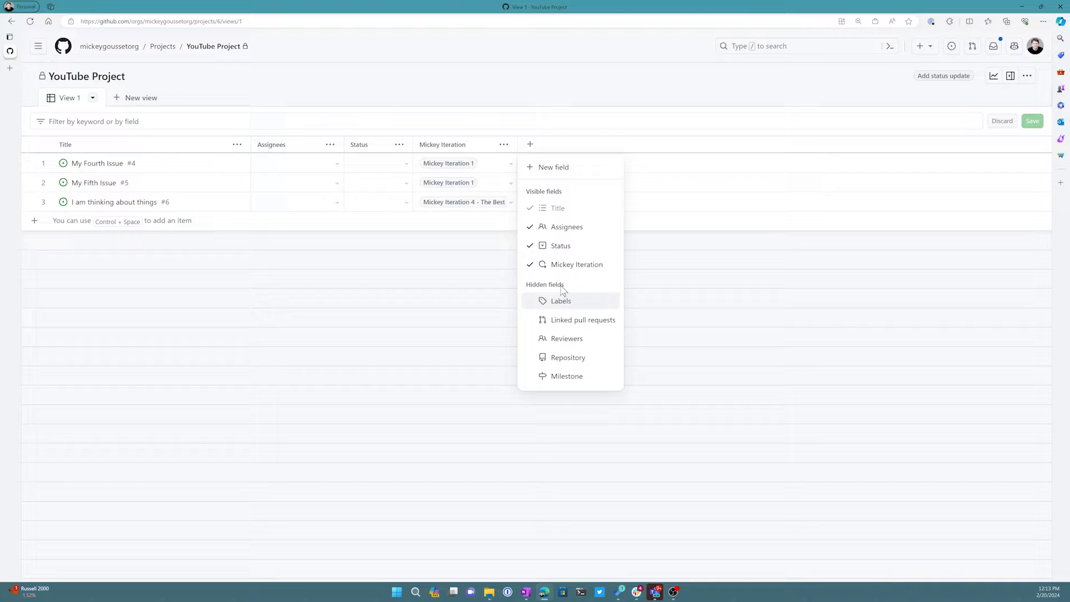
Step: Create a single-select Priority field with options Low, Medium and High
left_click(554, 167)
type("Prio")
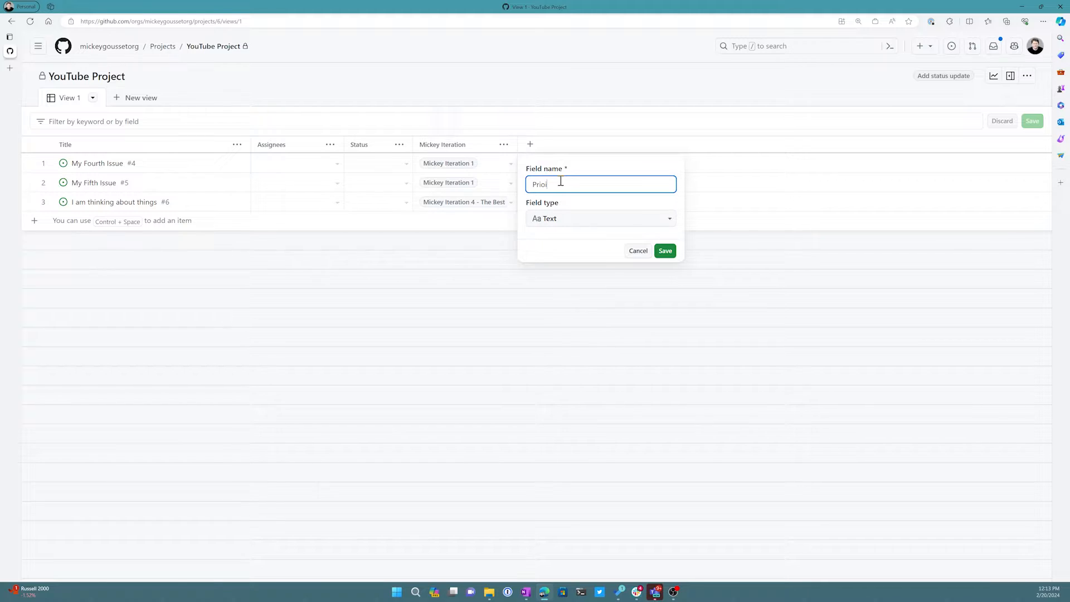
type("rity")
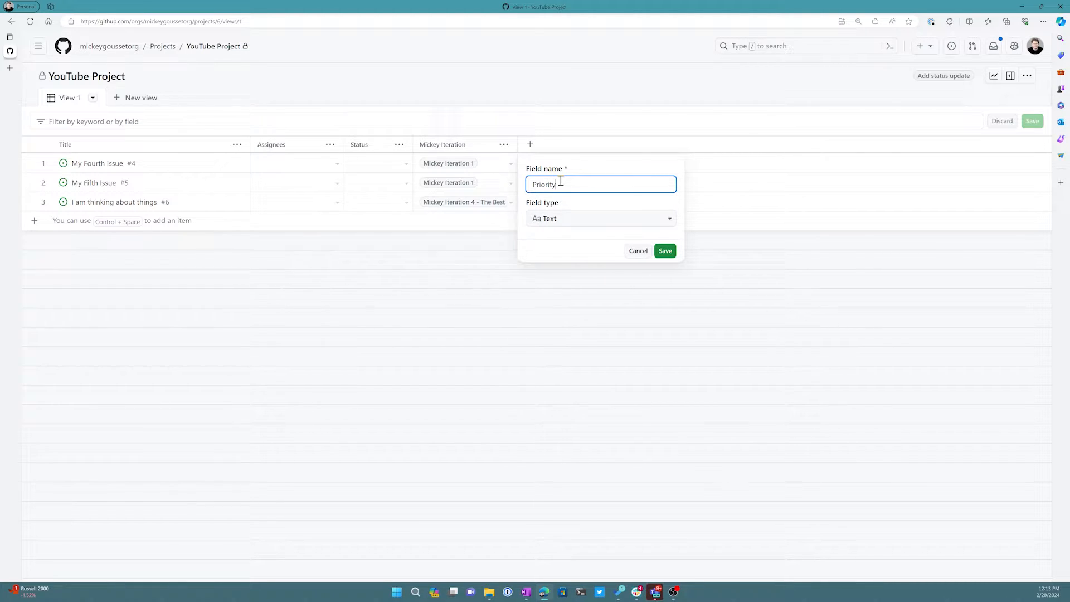
mouse_move(570, 219)
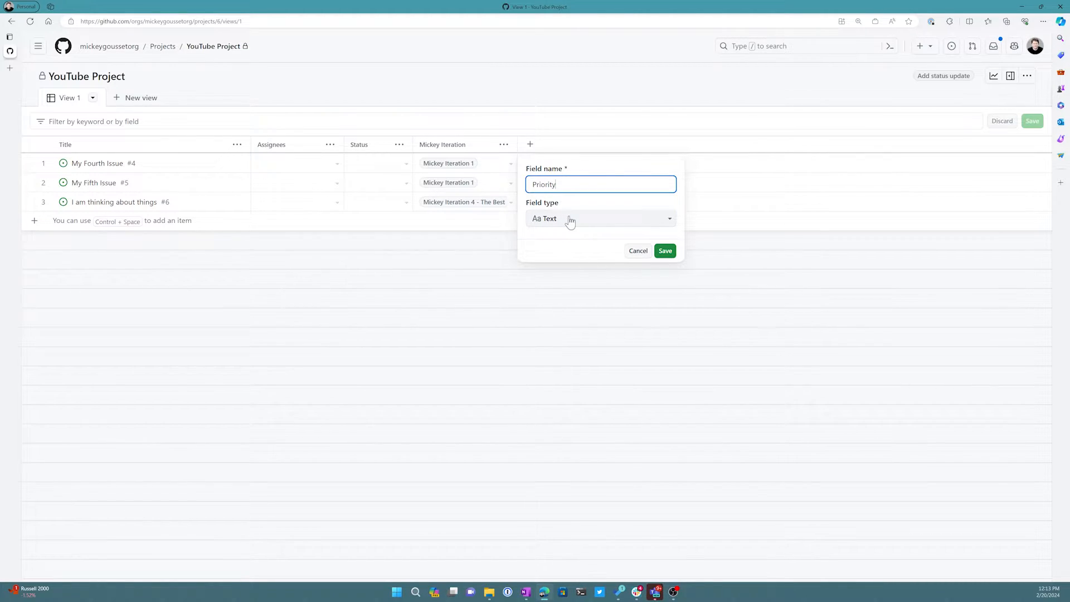
left_click(599, 219)
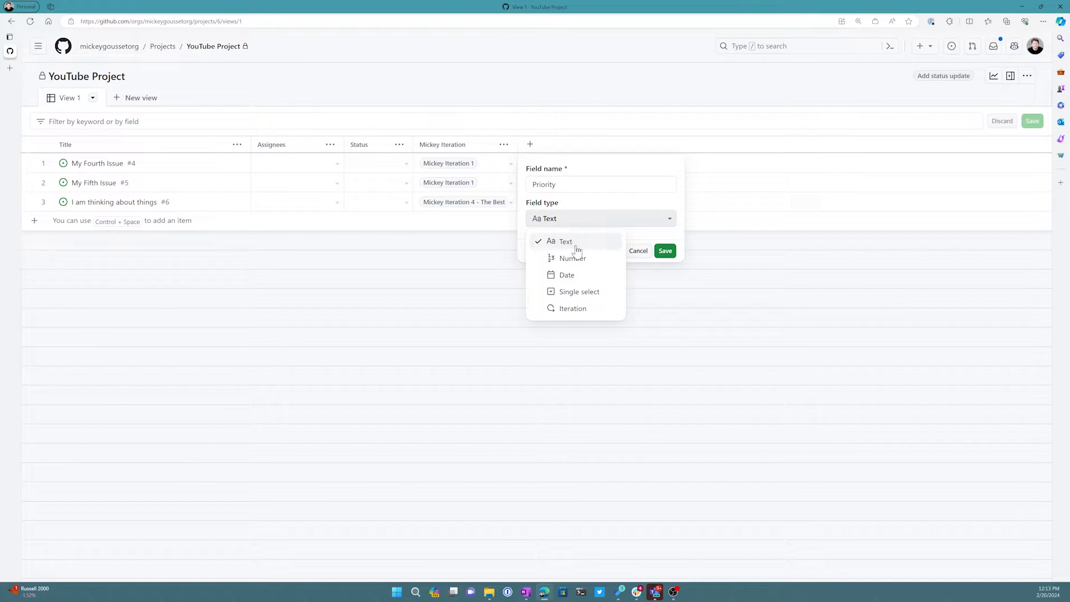
mouse_move(578, 291)
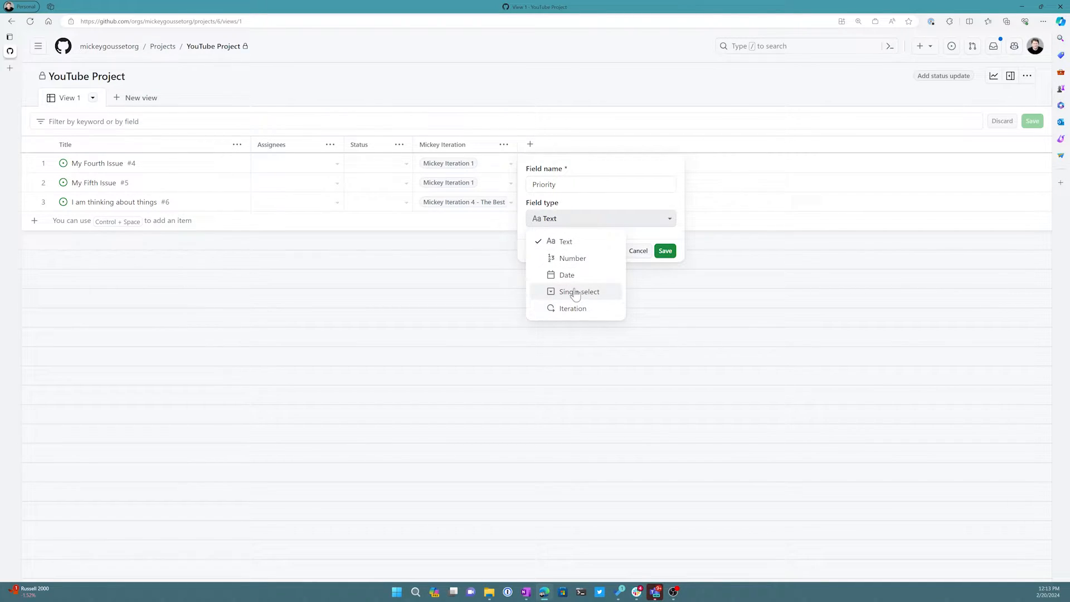
left_click(577, 292)
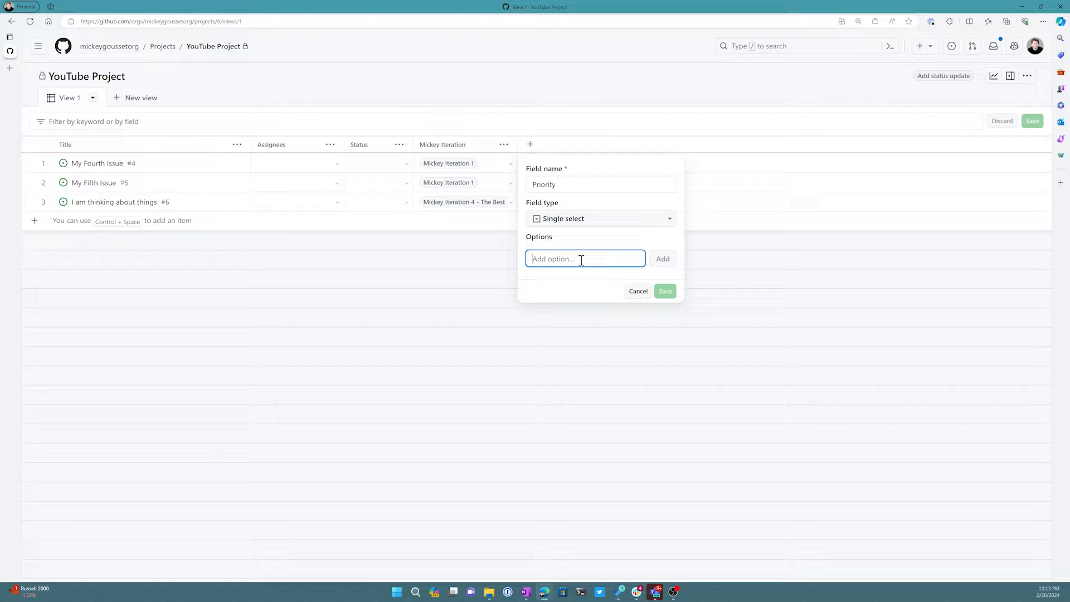
type("L")
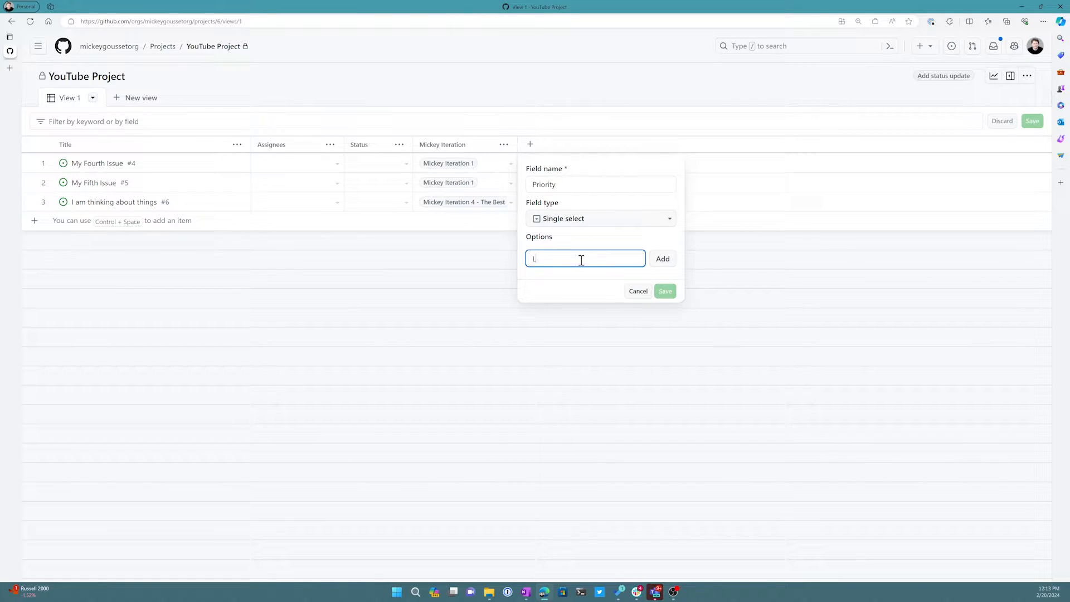
left_click(661, 259)
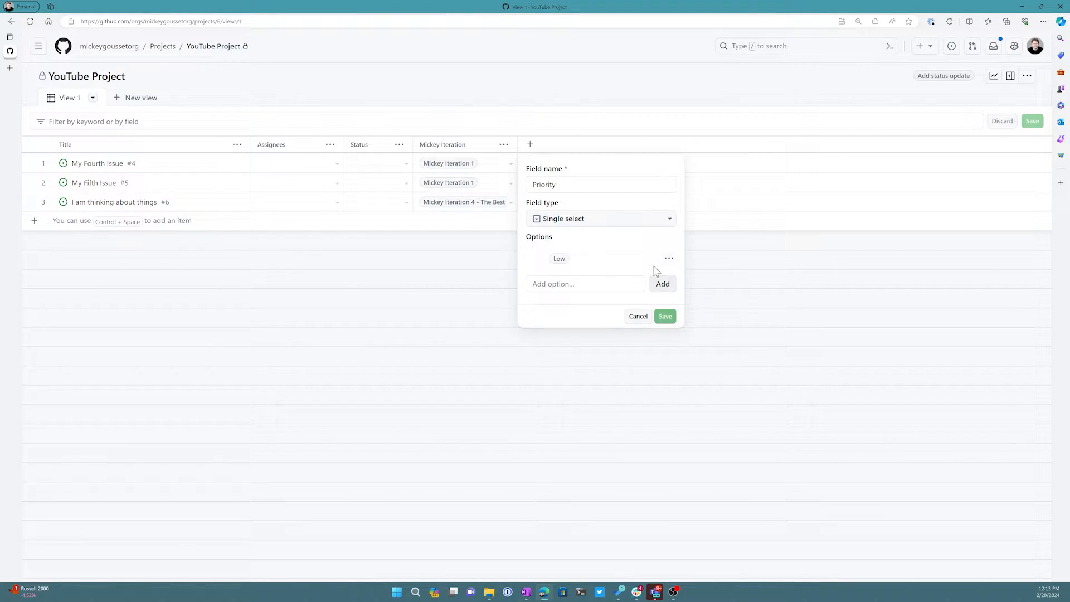
type("Medi")
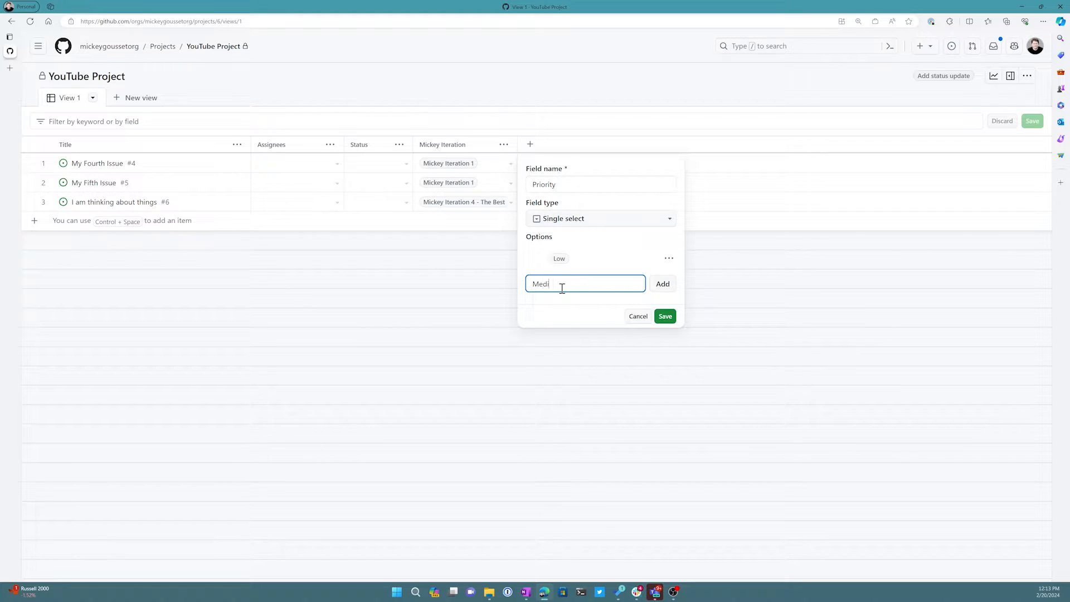
left_click(661, 283)
type("H")
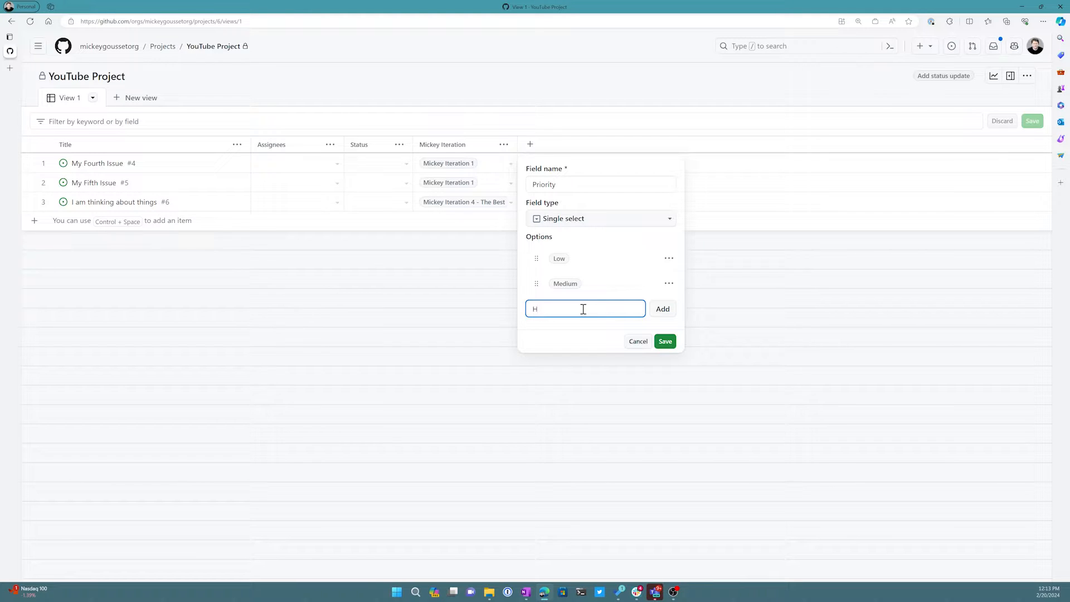
type("igh")
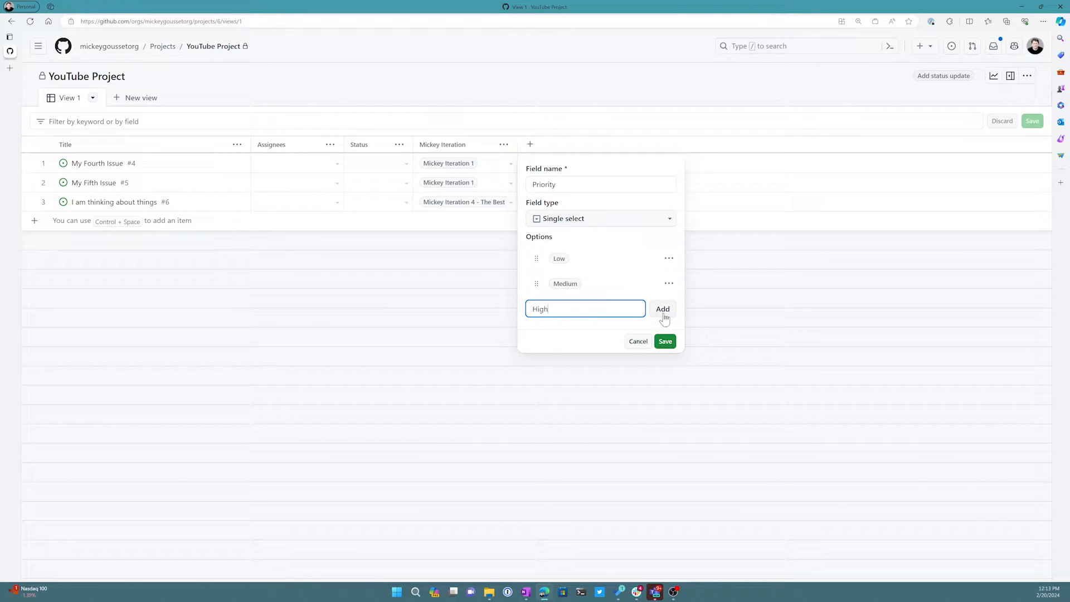
left_click(636, 341)
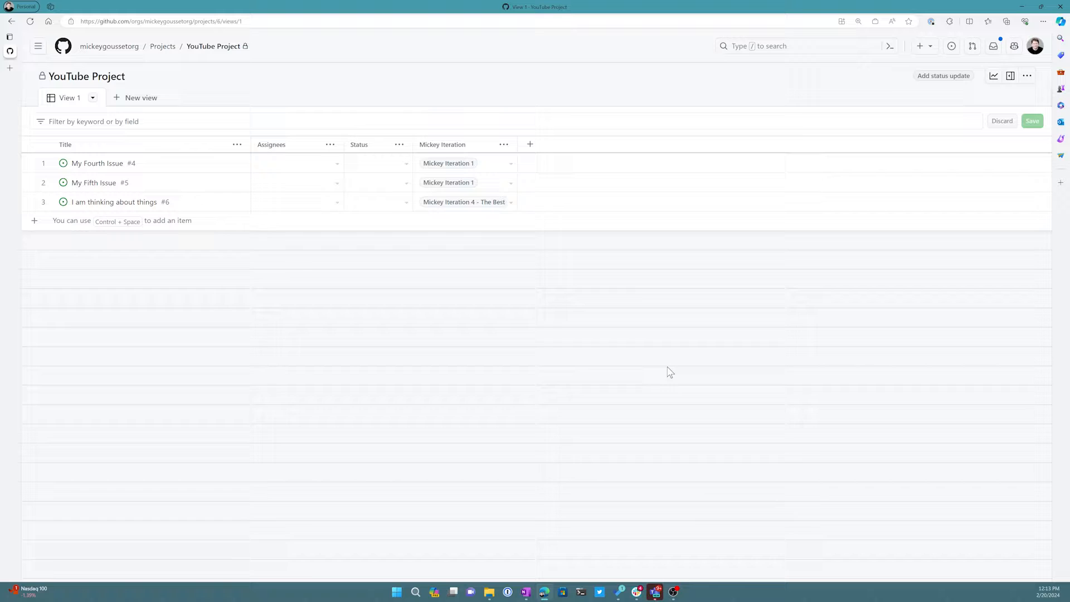
Step: Save the Priority field and set issues #4, #5, #6 to Low, Medium, High
left_click(529, 144)
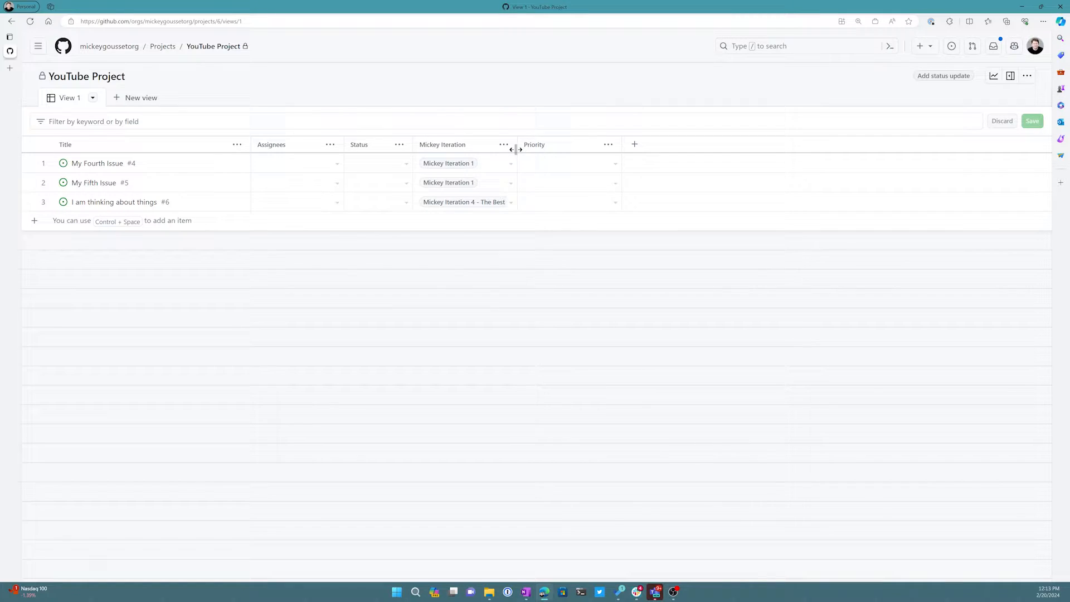
mouse_move(577, 237)
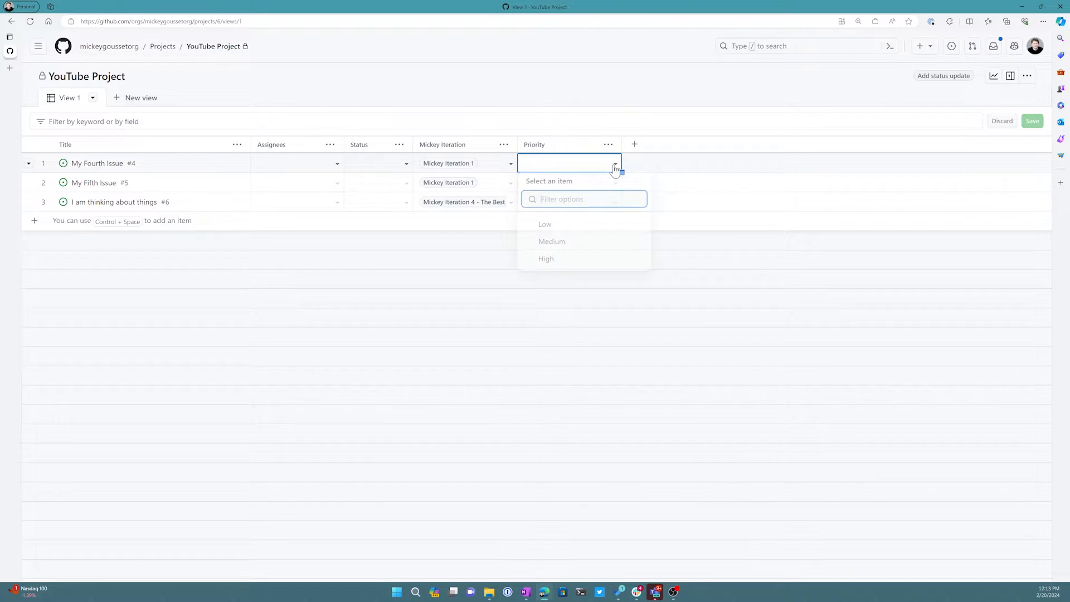
left_click(544, 224)
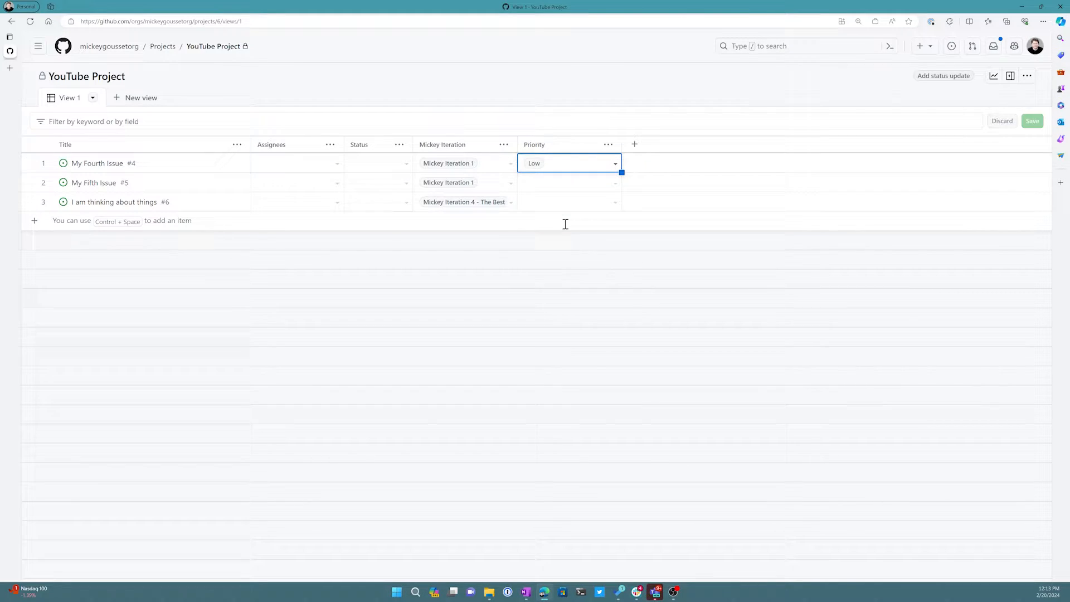
left_click(568, 182)
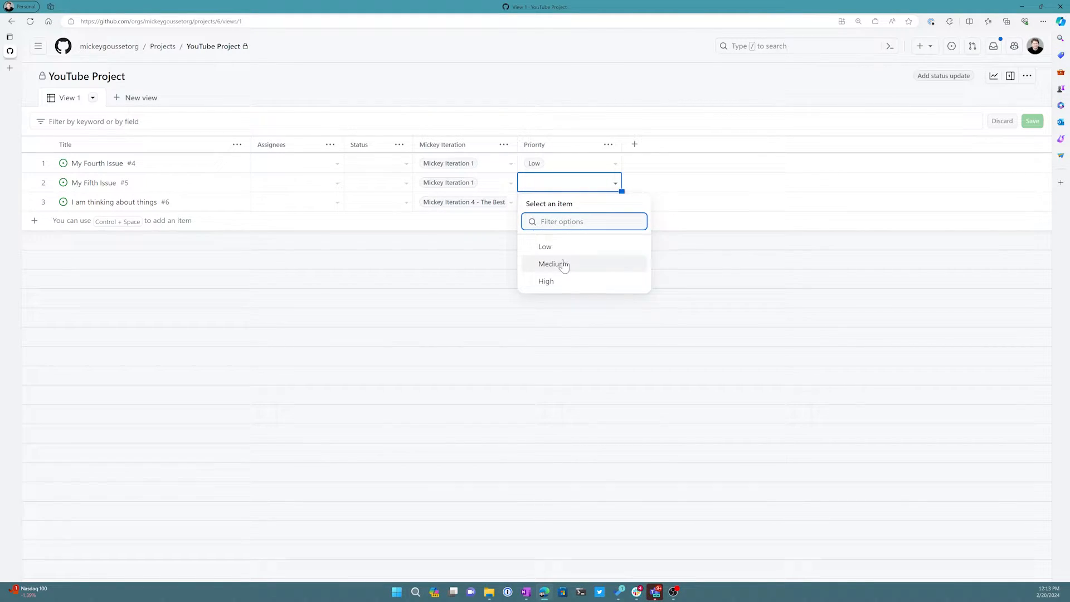
left_click(553, 264)
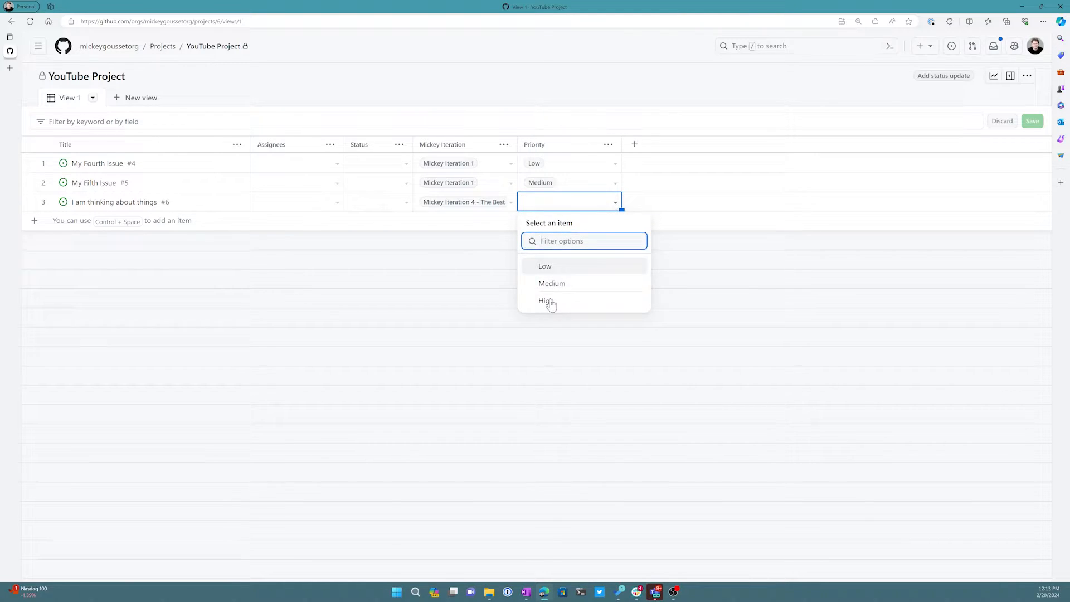
left_click(546, 301)
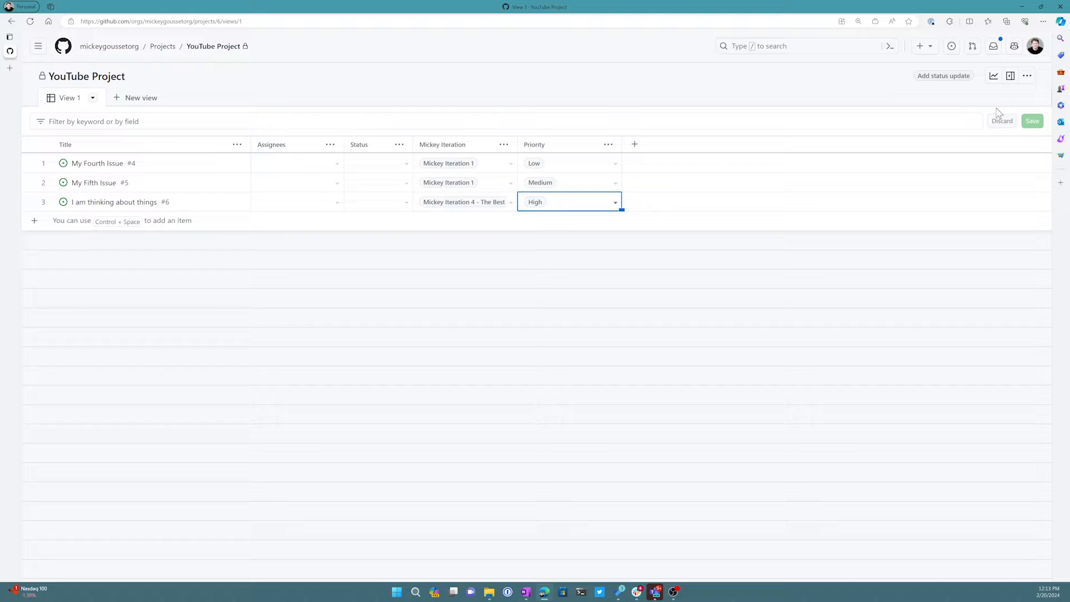
Step: In project settings, add a Medium-High option to the Priority field
left_click(1026, 75)
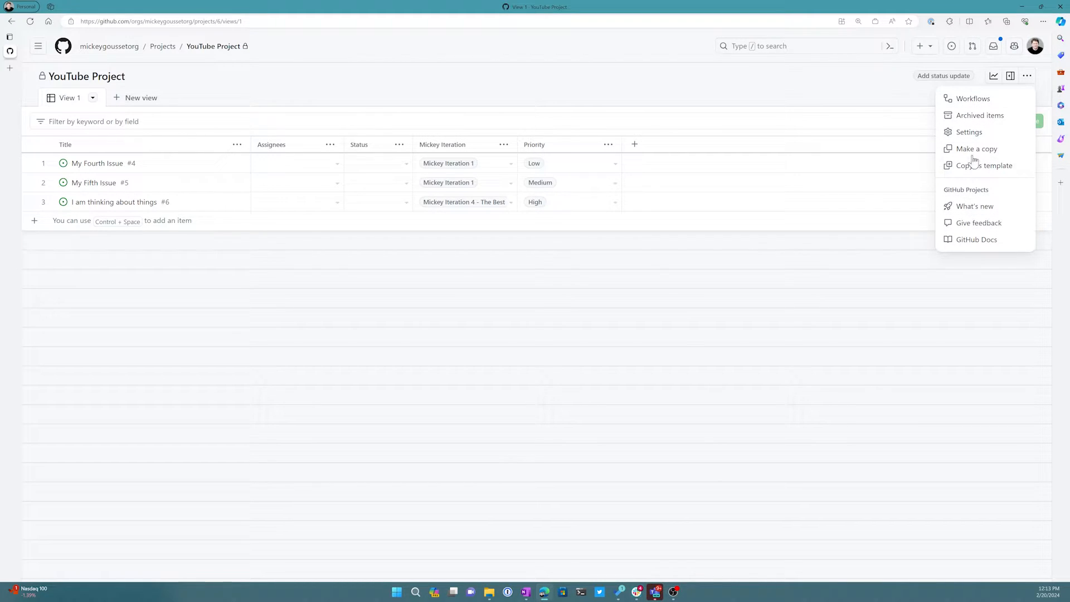
left_click(968, 132)
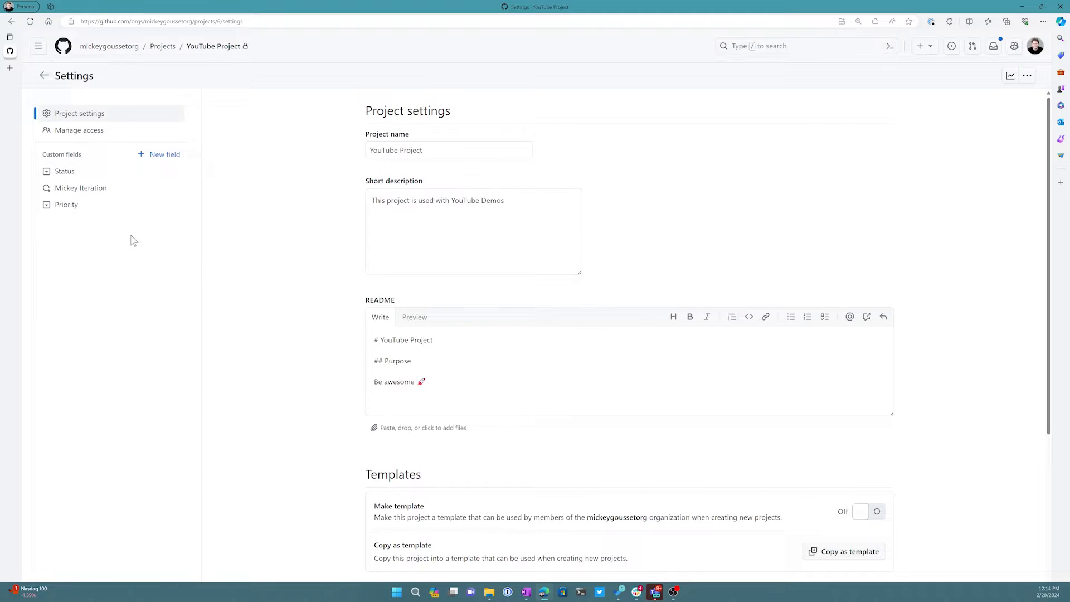
left_click(66, 204)
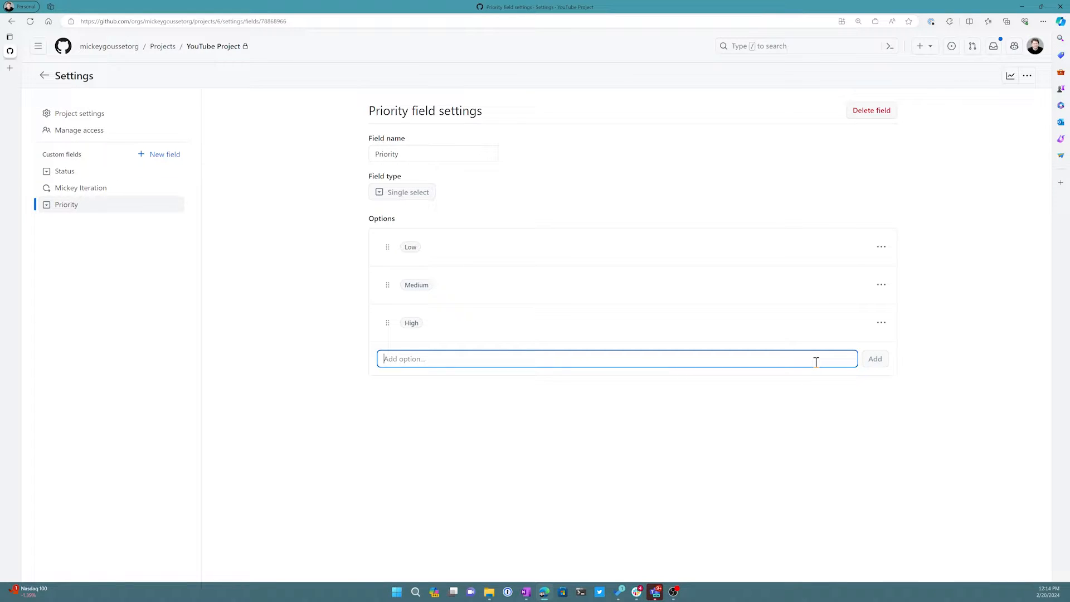
type("M")
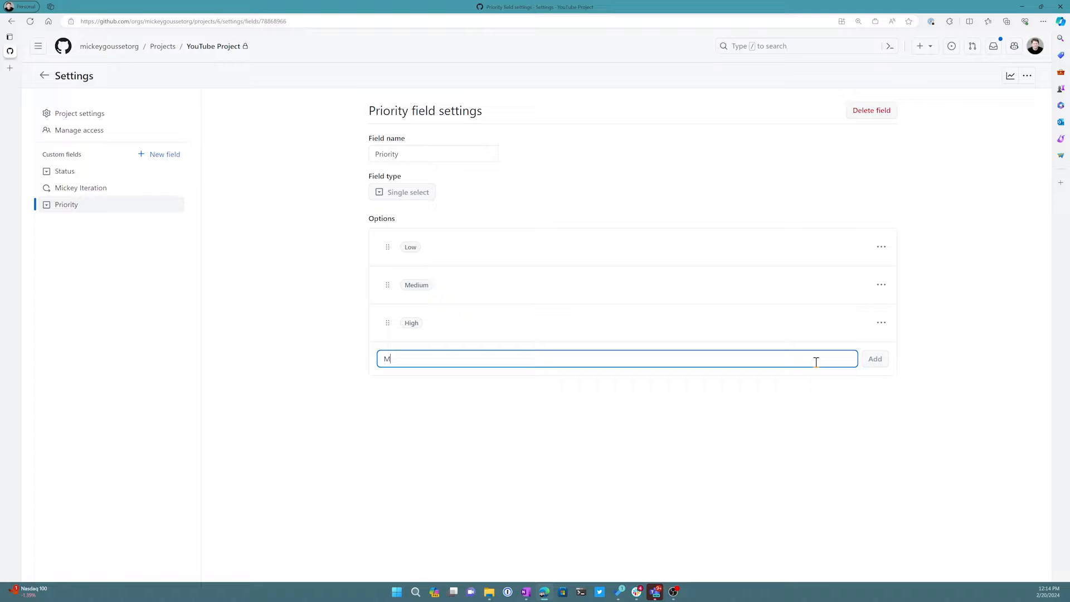
type("edium-")
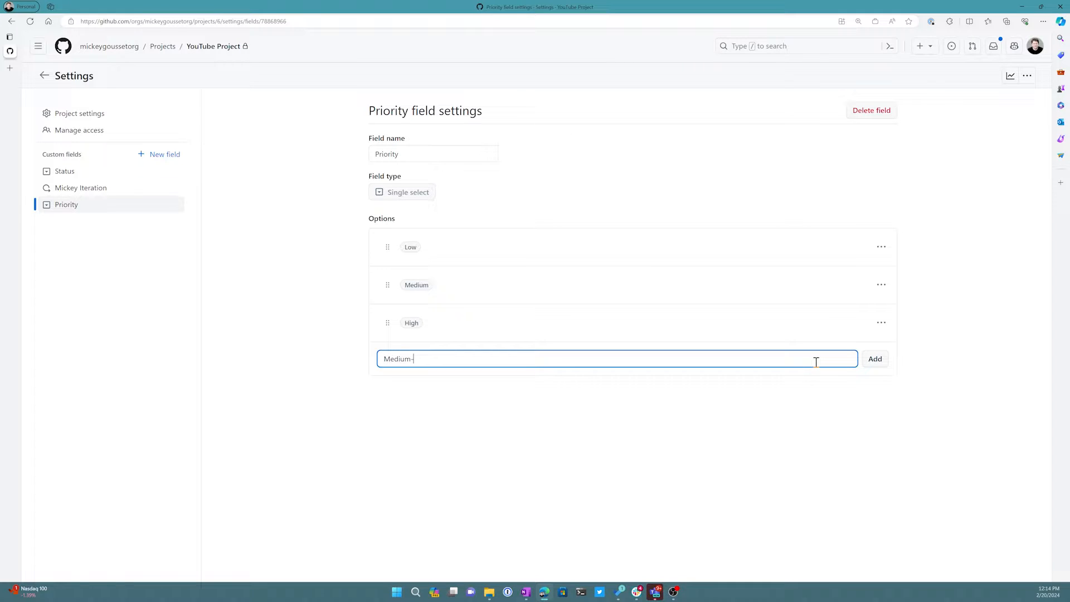
type("High")
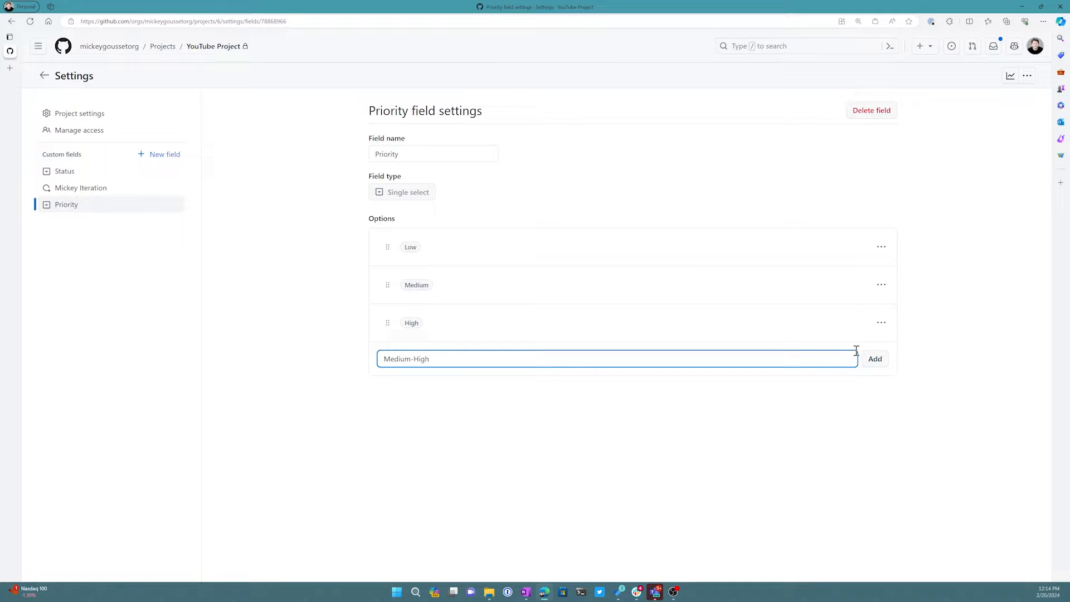
left_click(874, 359)
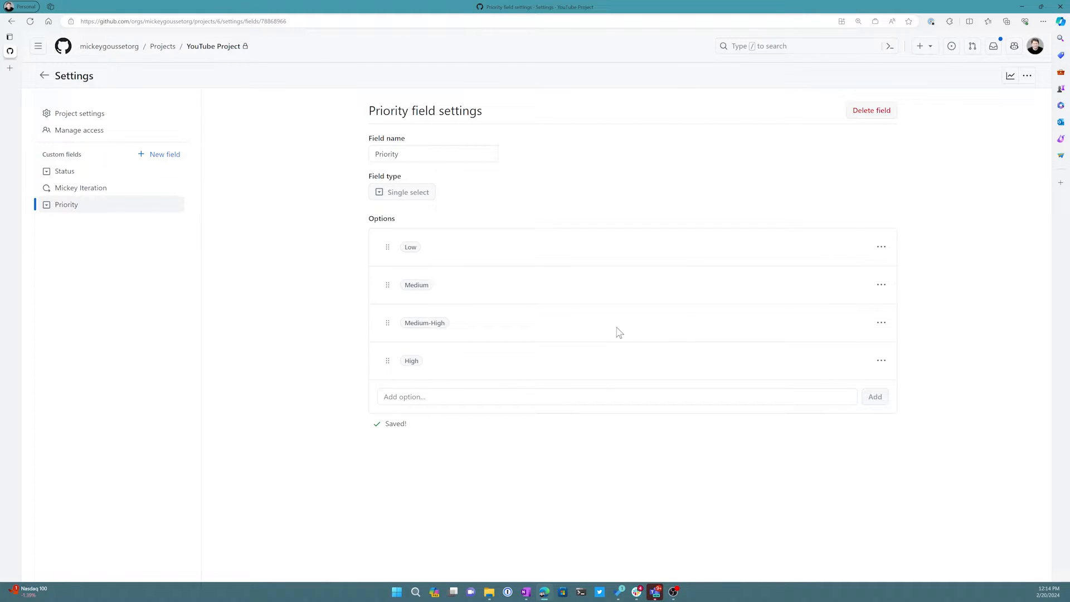
Step: Colour the High option red and Medium-High orange
left_click(881, 322)
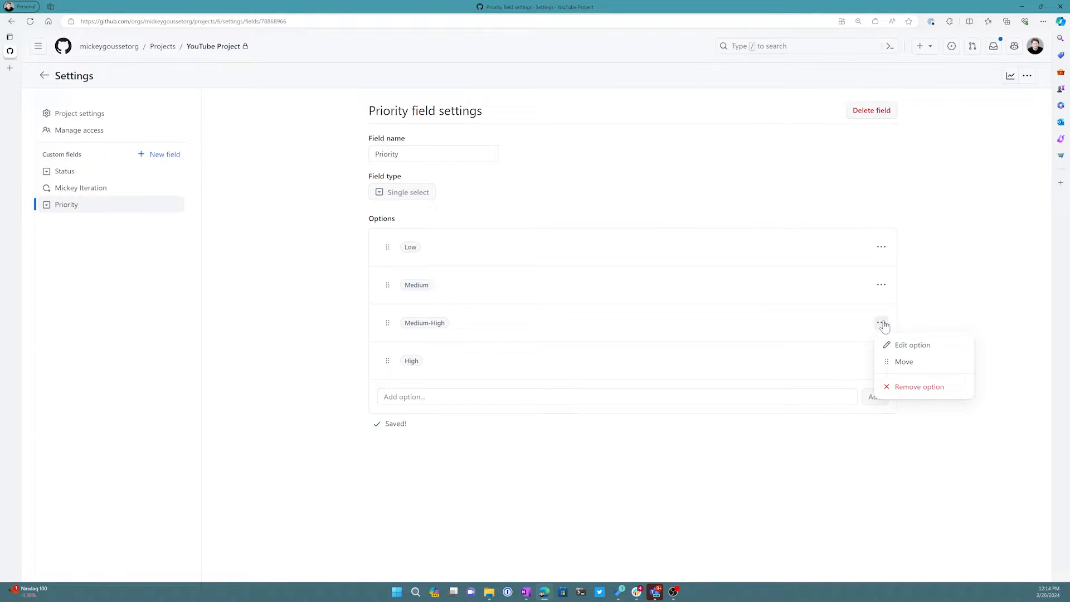
left_click(912, 344)
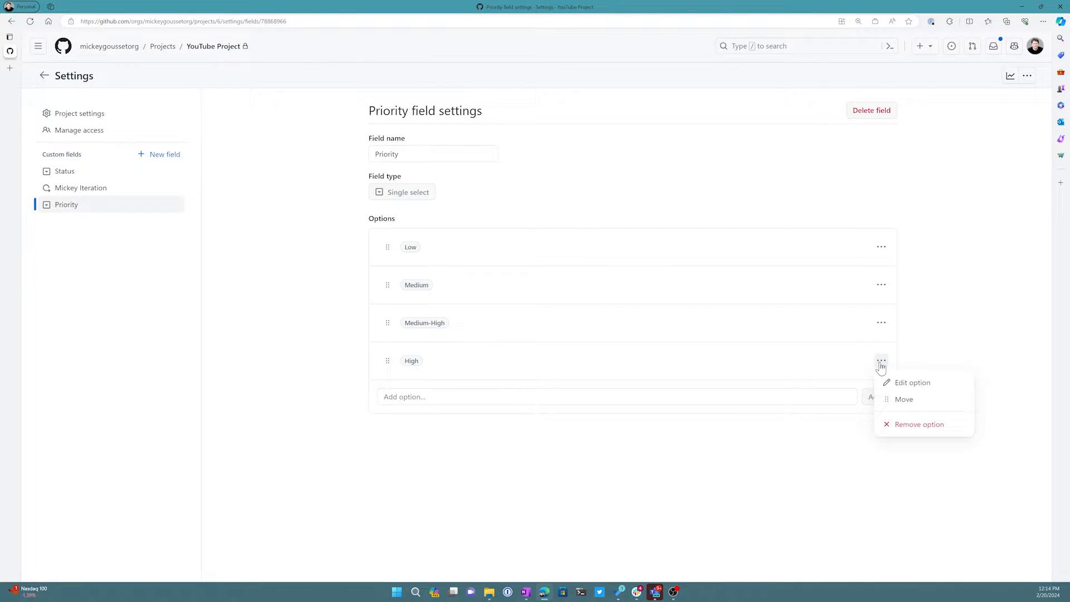
left_click(912, 382)
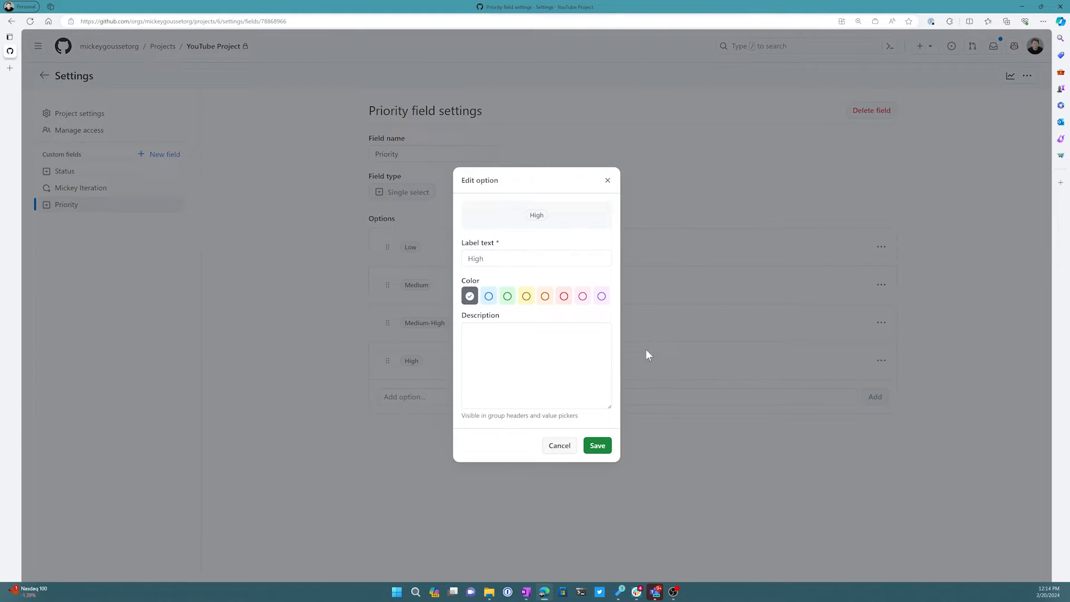
left_click(563, 296)
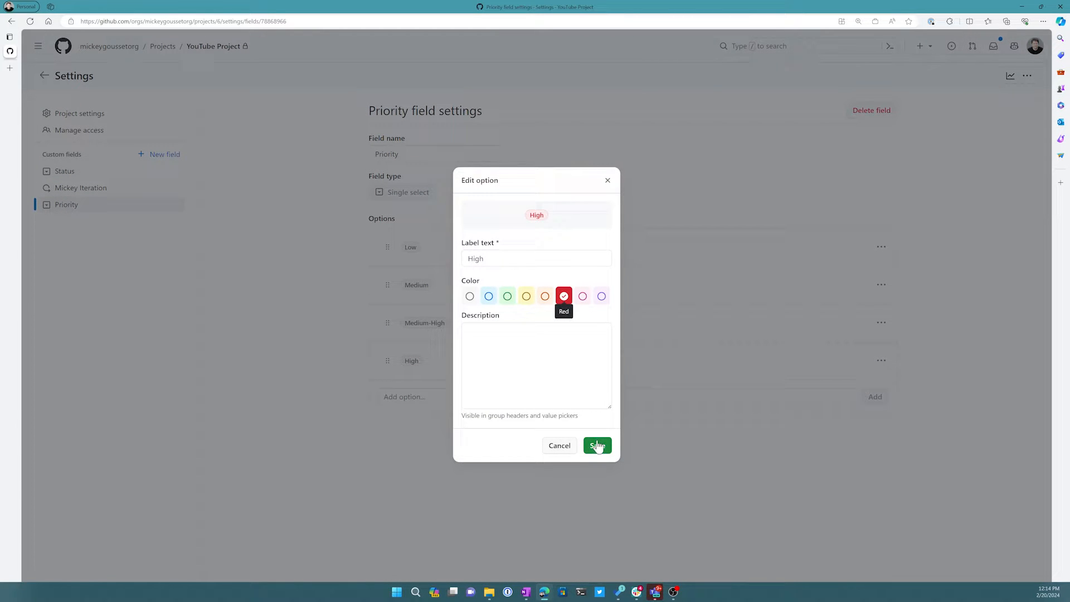
left_click(596, 444)
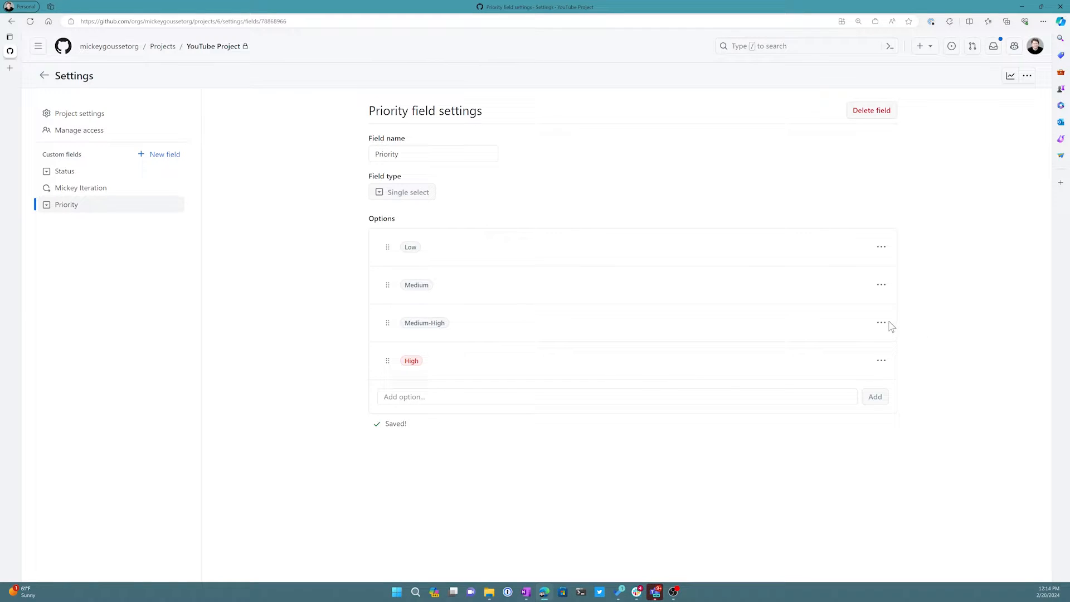
left_click(881, 322)
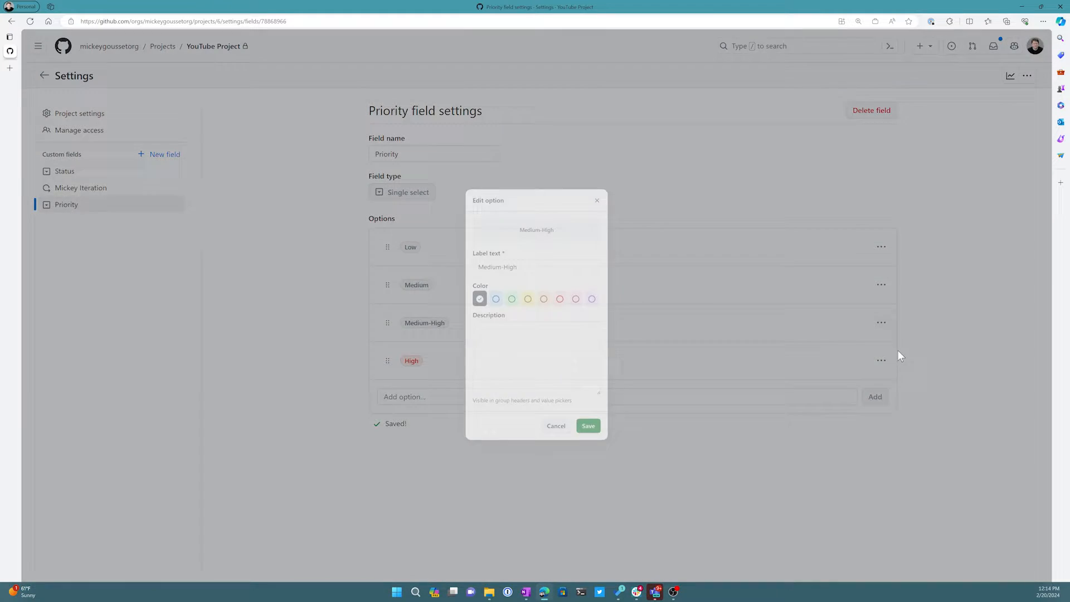
left_click(544, 295)
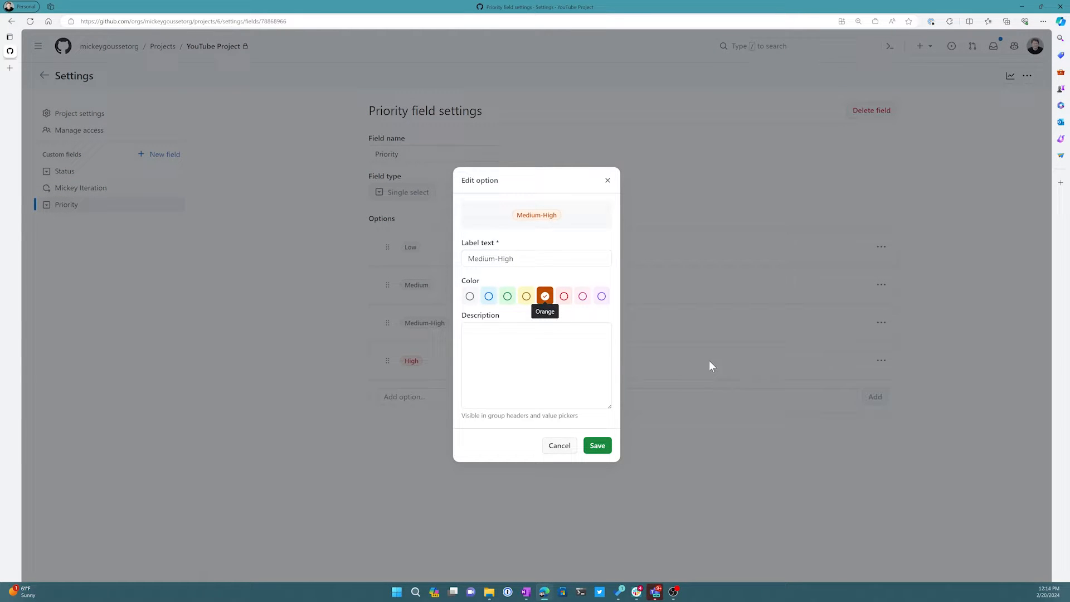
left_click(596, 445)
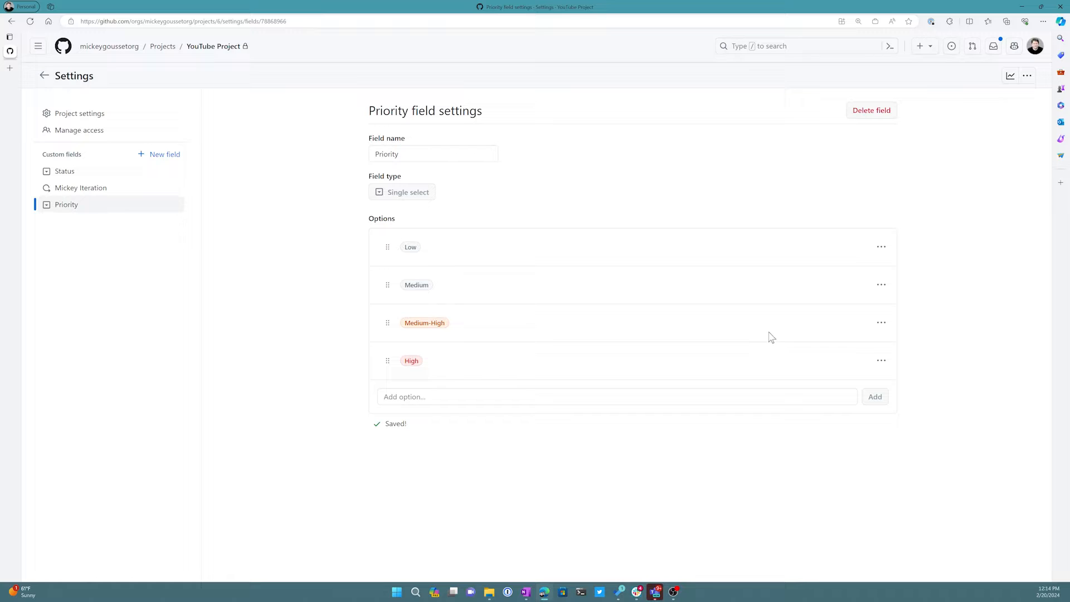
Step: Colour the Medium option yellow and Low blue
left_click(880, 284)
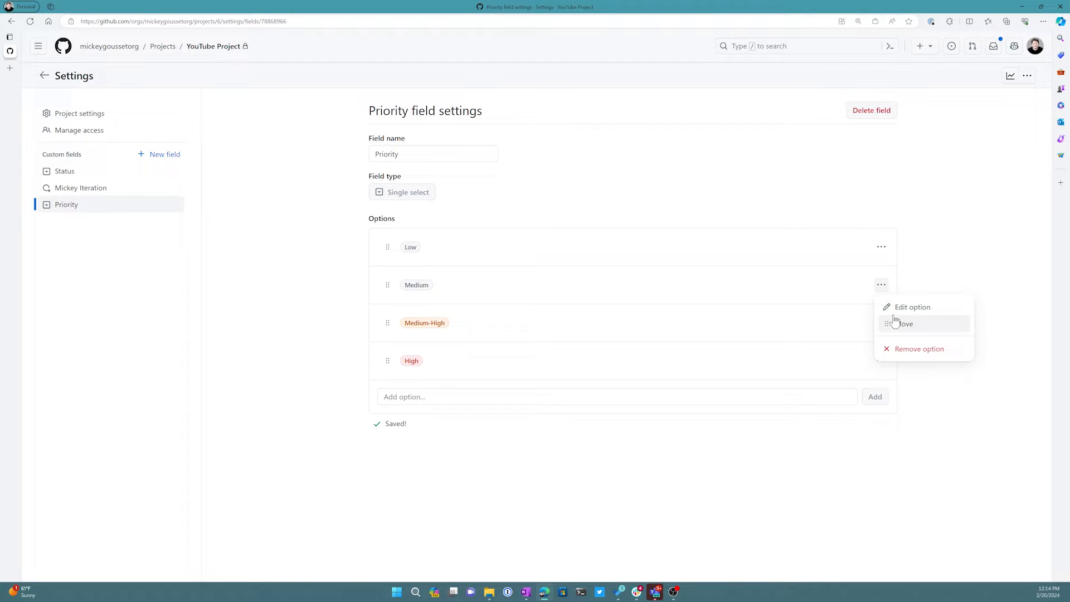
left_click(912, 306)
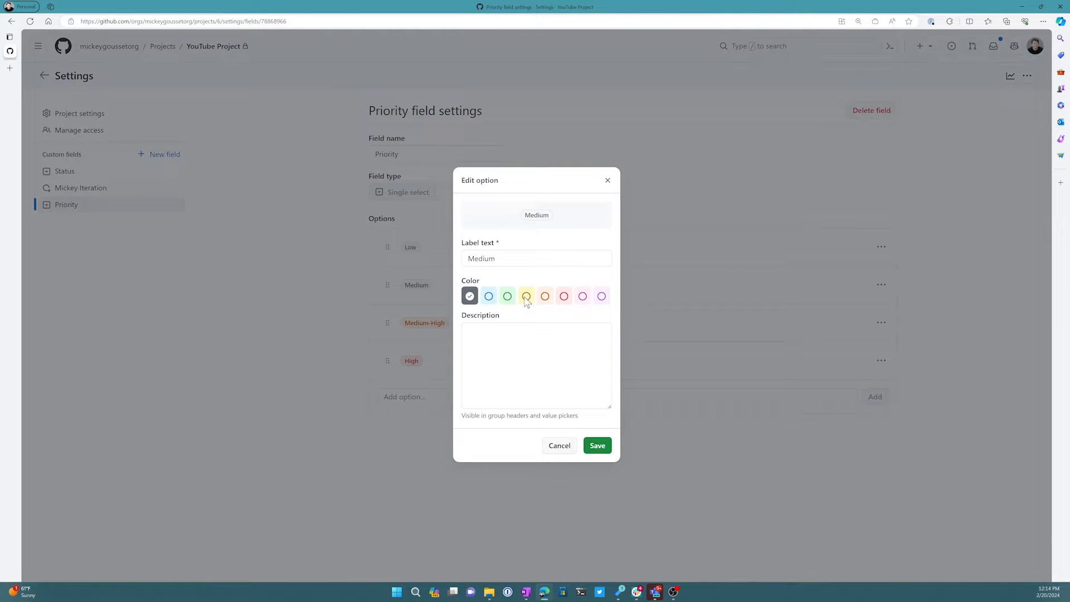
left_click(526, 295)
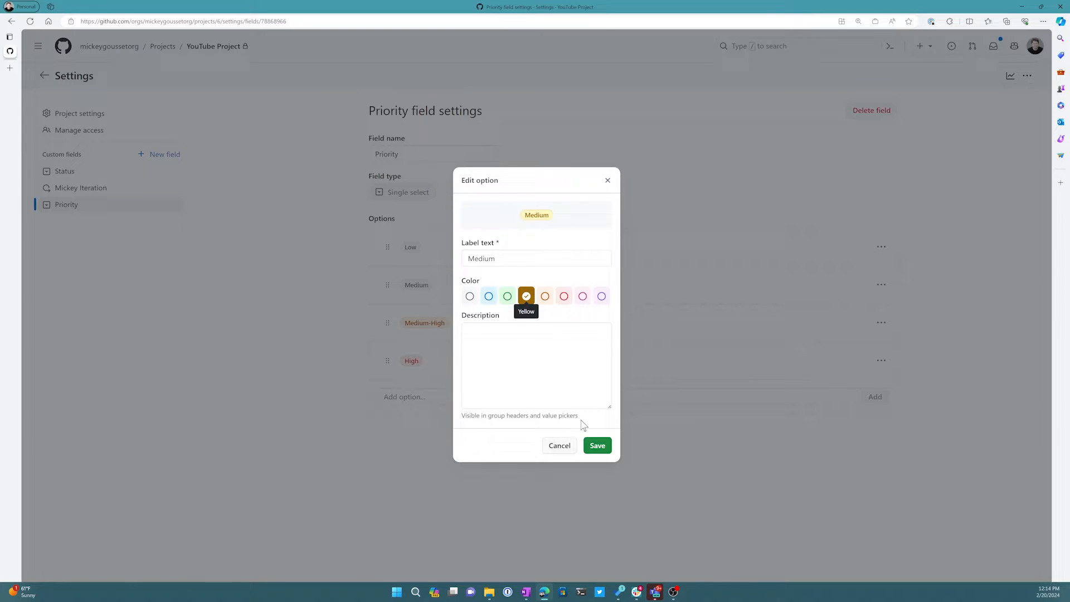
left_click(596, 444)
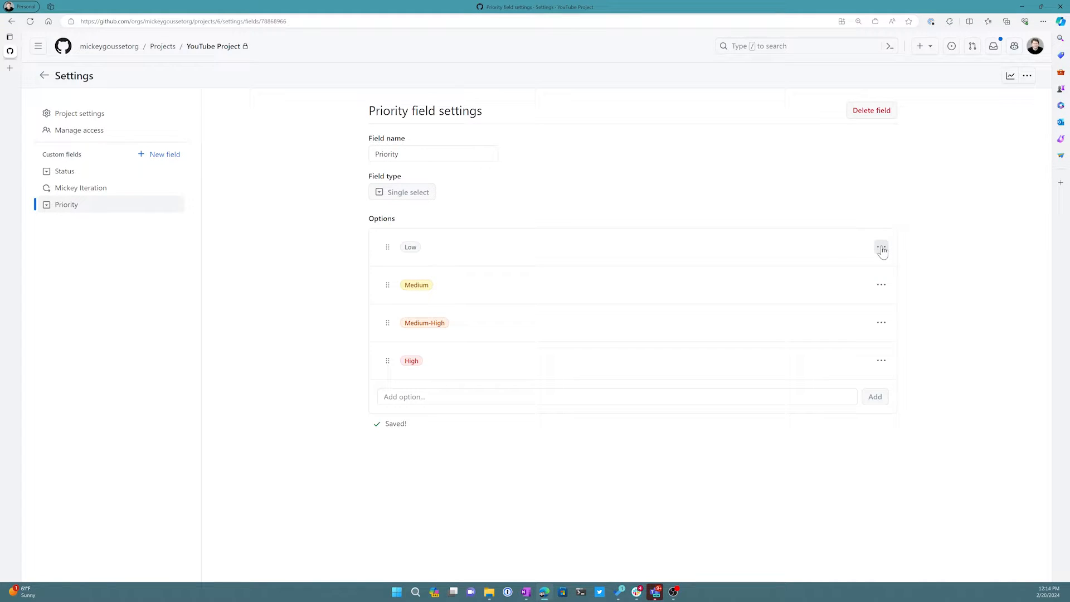
left_click(881, 247)
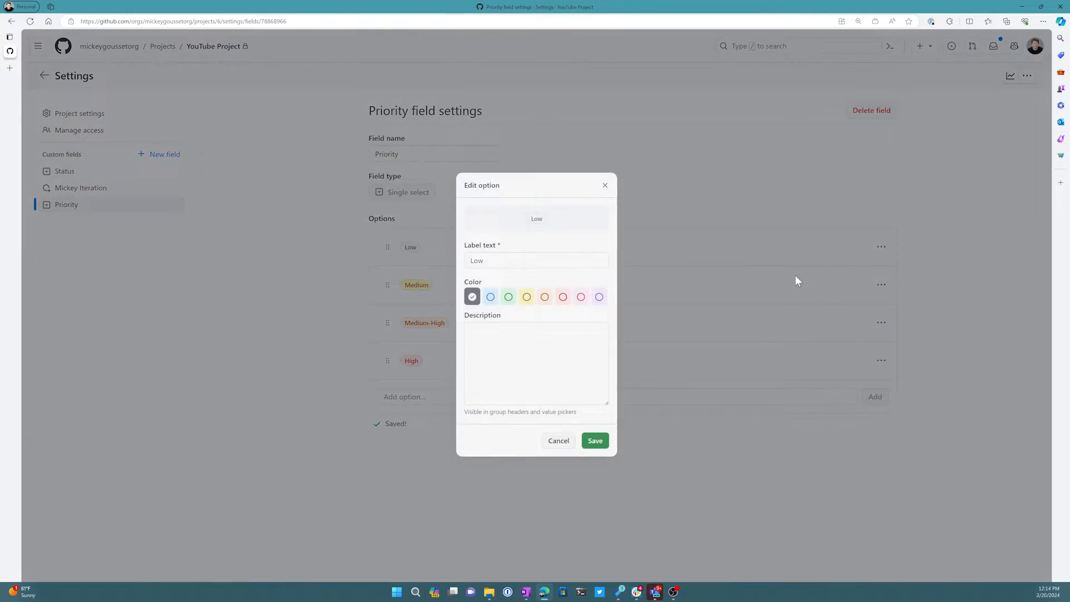
left_click(490, 296)
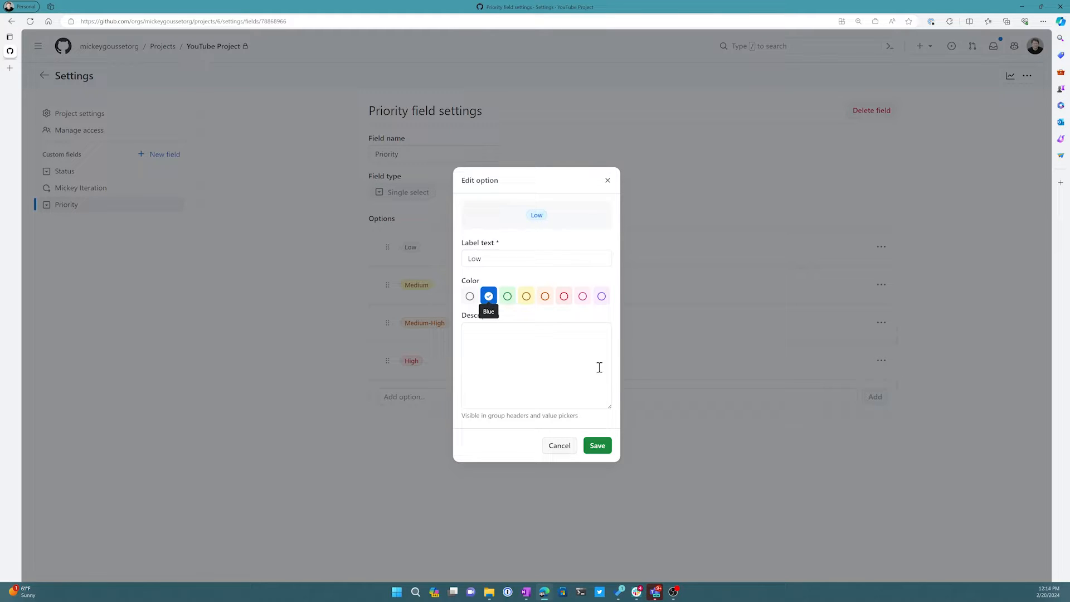
left_click(595, 445)
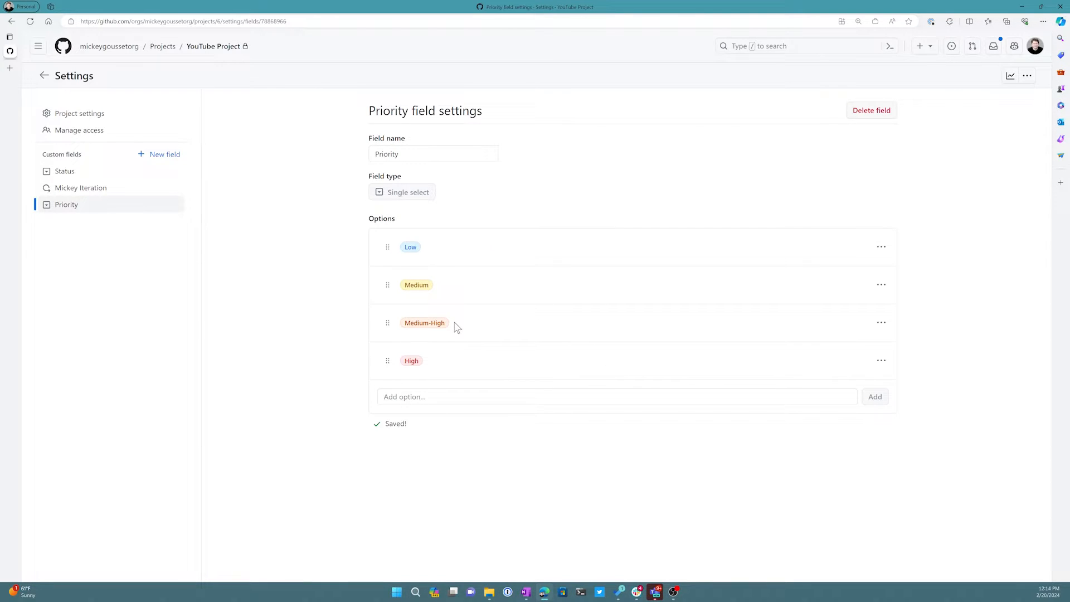
mouse_move(553, 420)
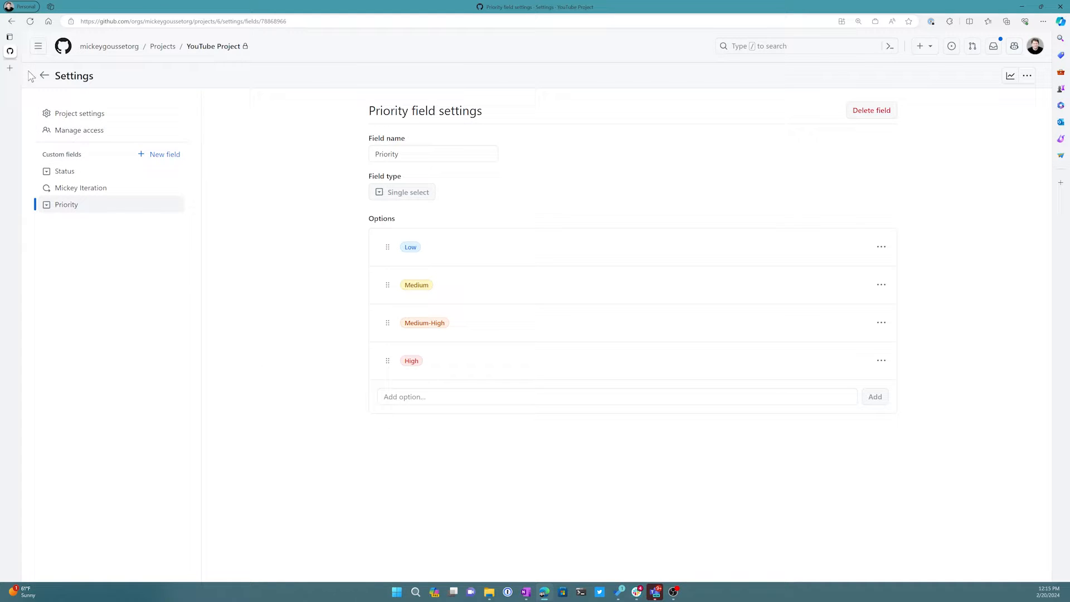
left_click(45, 75)
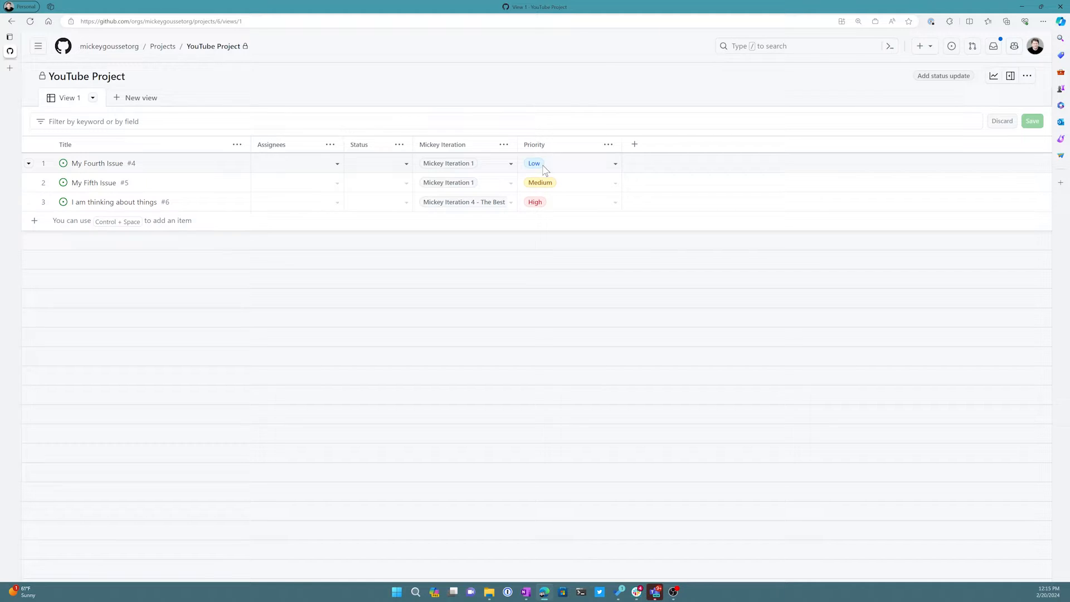
mouse_move(604, 173)
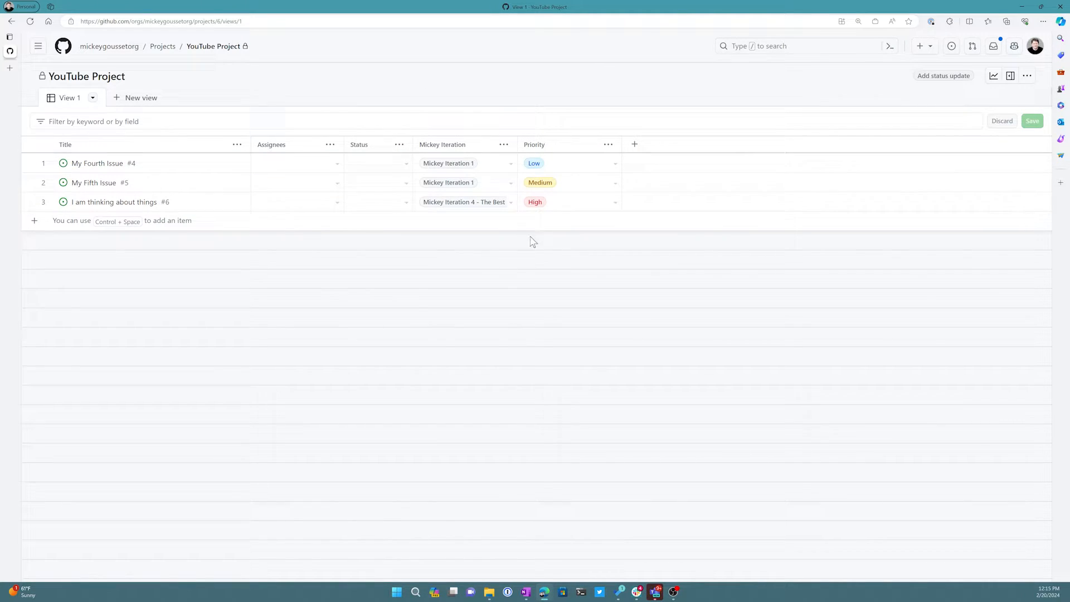
mouse_move(553, 115)
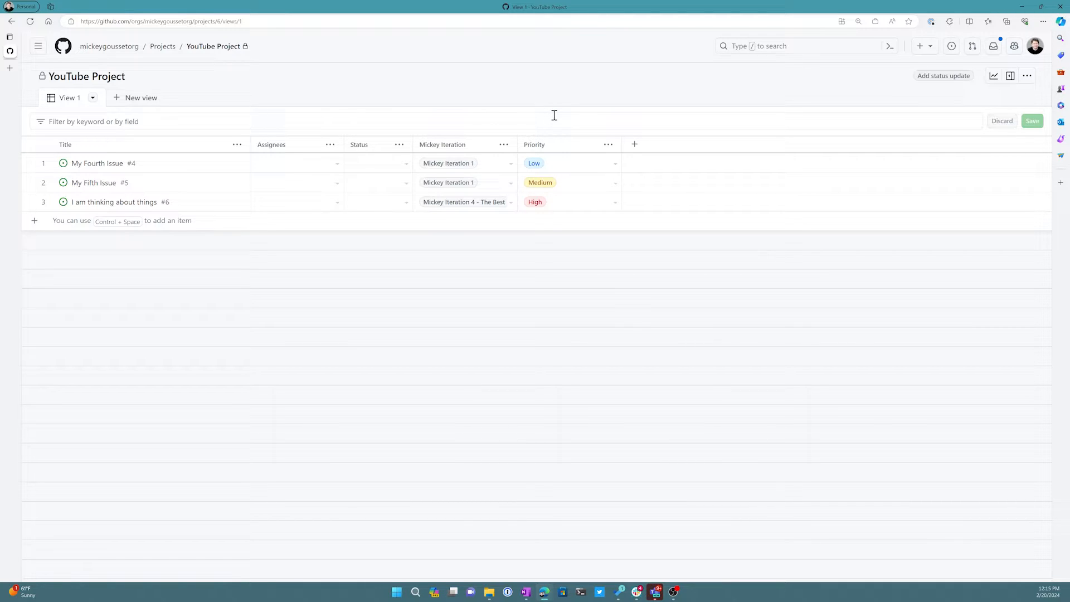
mouse_move(556, 136)
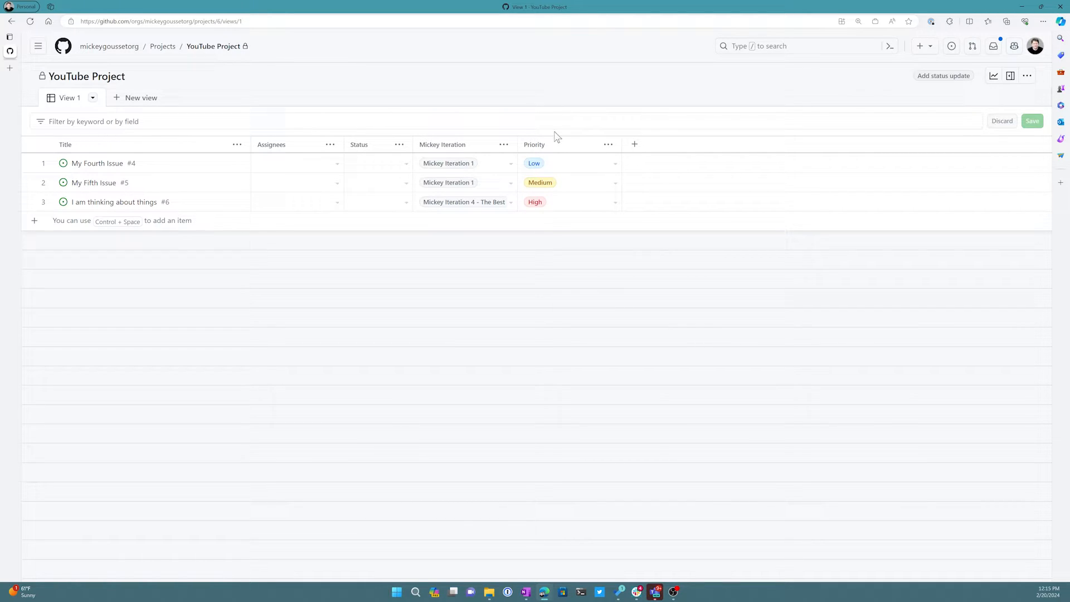
mouse_move(307, 112)
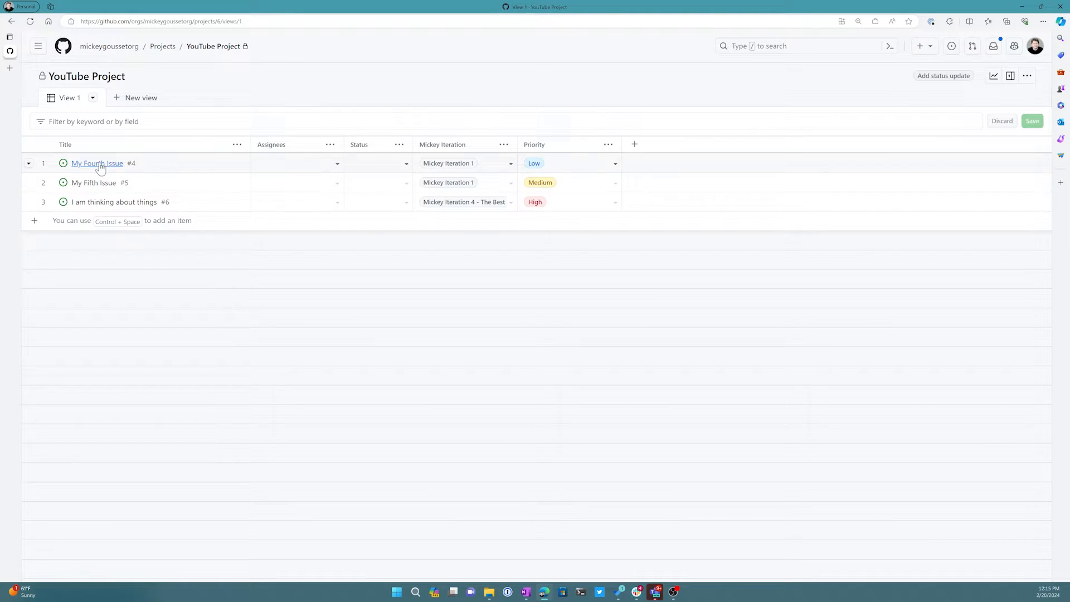
Step: Open My Fourth Issue's side panel and its more-actions menu
left_click(97, 163)
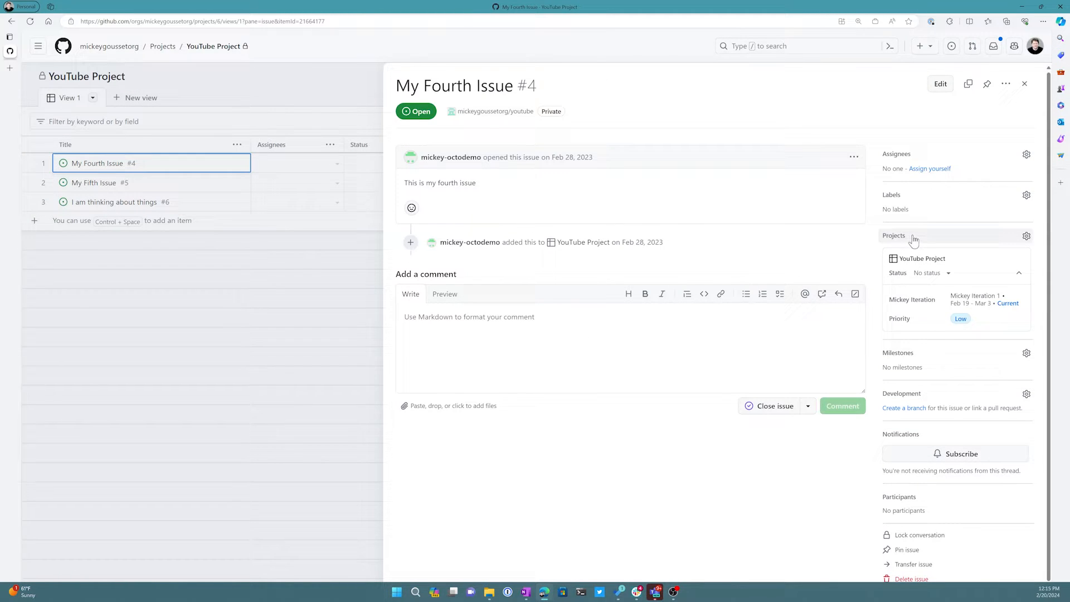
mouse_move(940, 291)
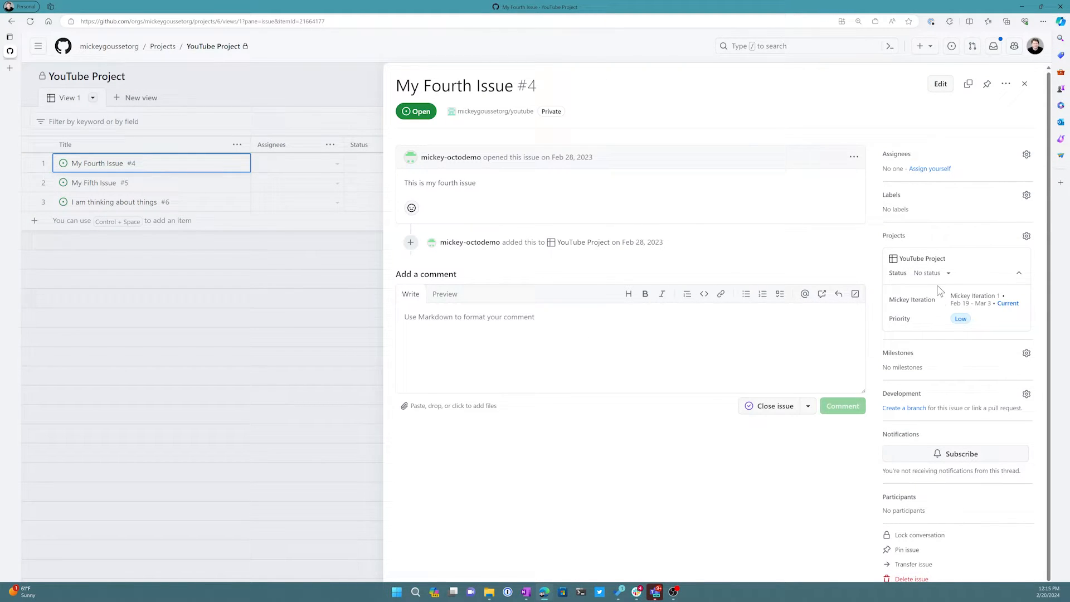
mouse_move(936, 238)
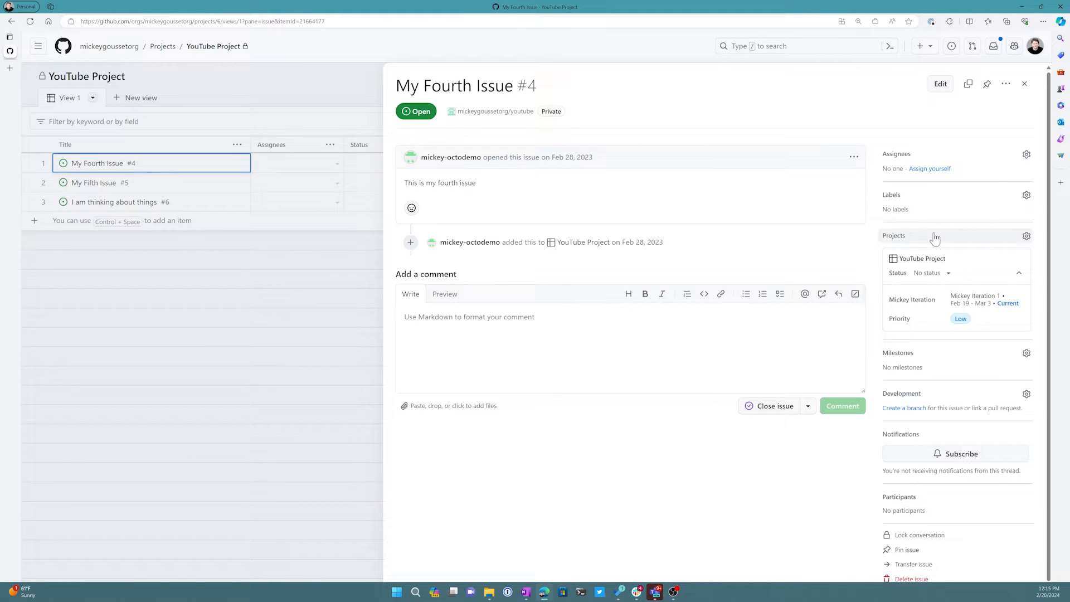
scroll("up", 3)
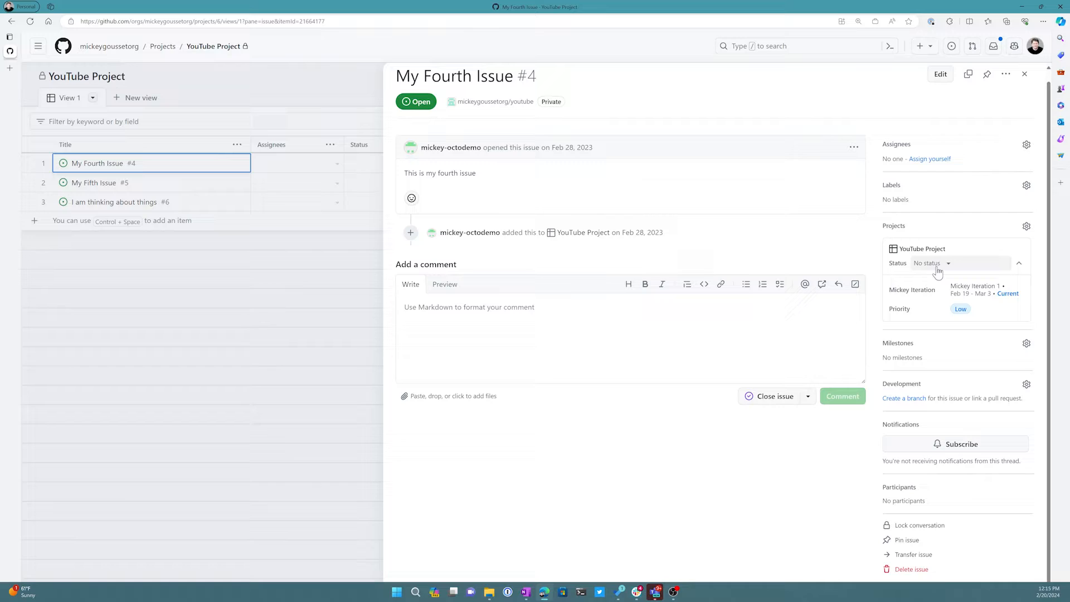
mouse_move(936, 163)
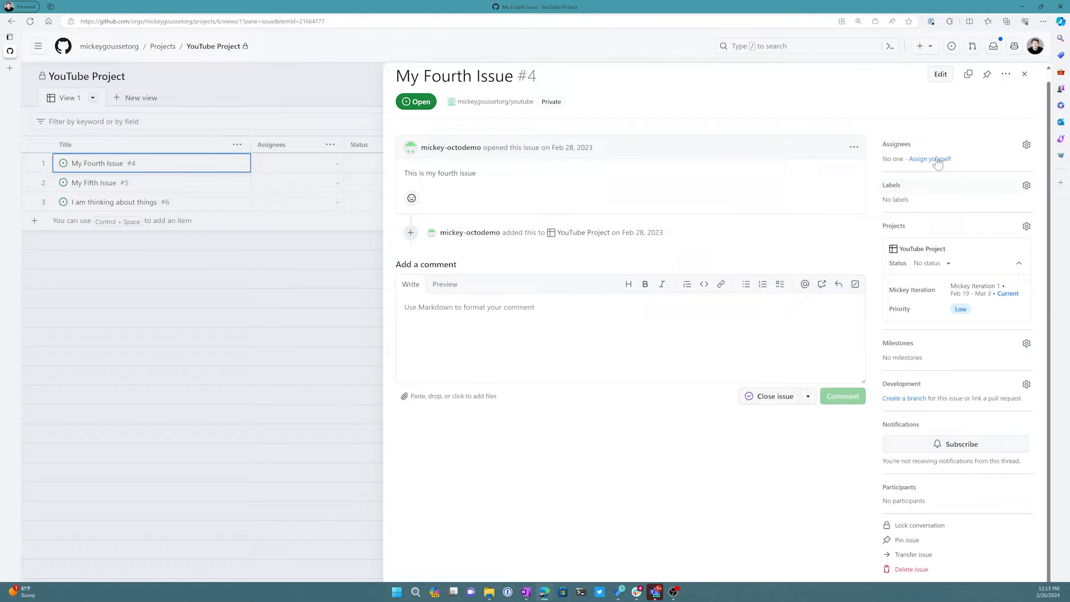
left_click(1005, 74)
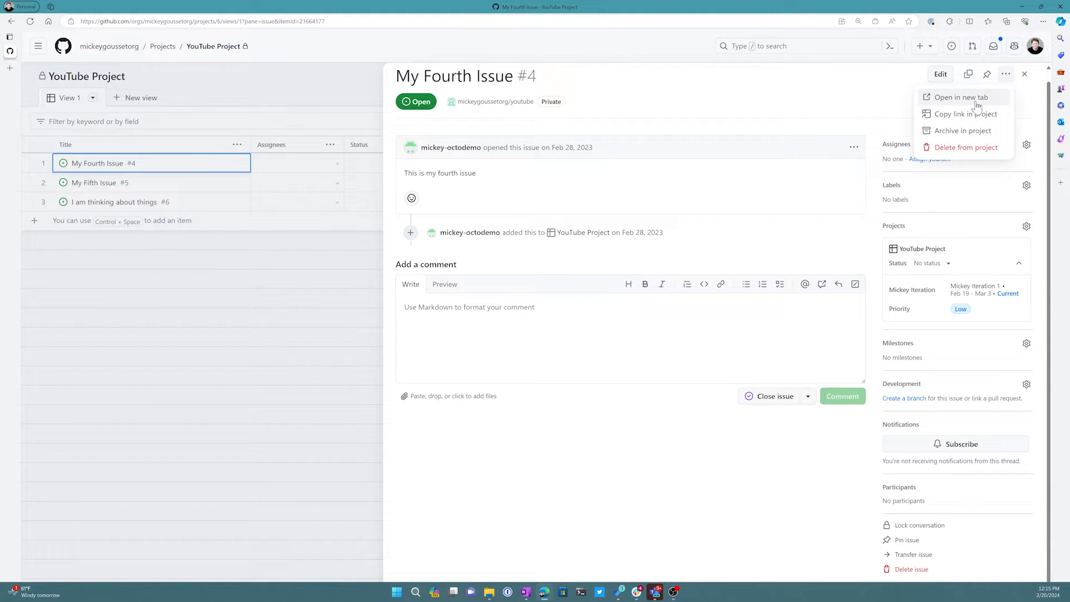
Step: Open My Fourth Issue in a new browser tab, then return to the project tab
left_click(961, 97)
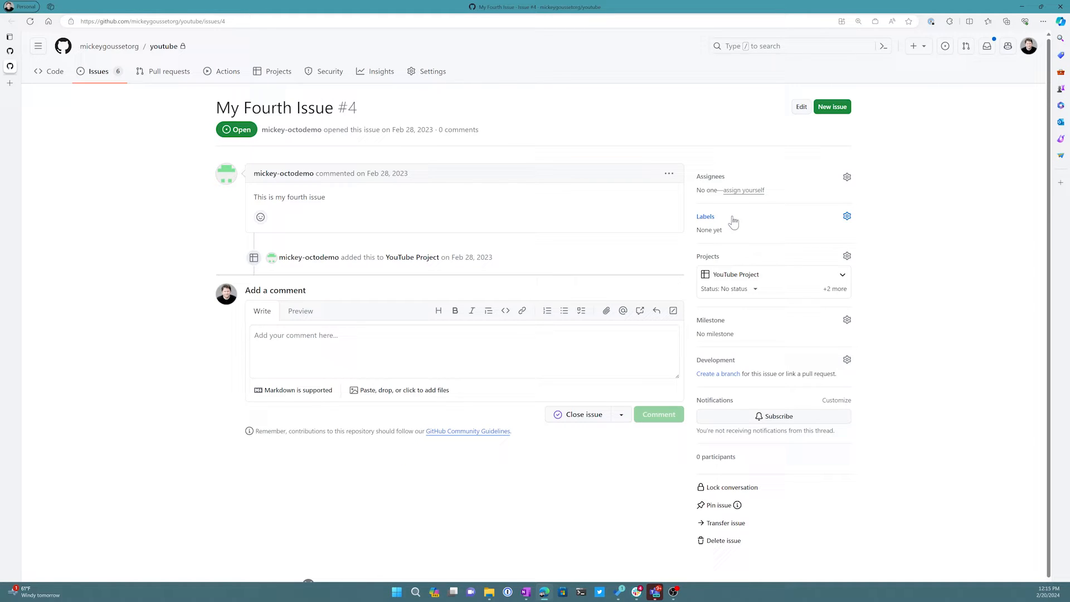
mouse_move(75, 71)
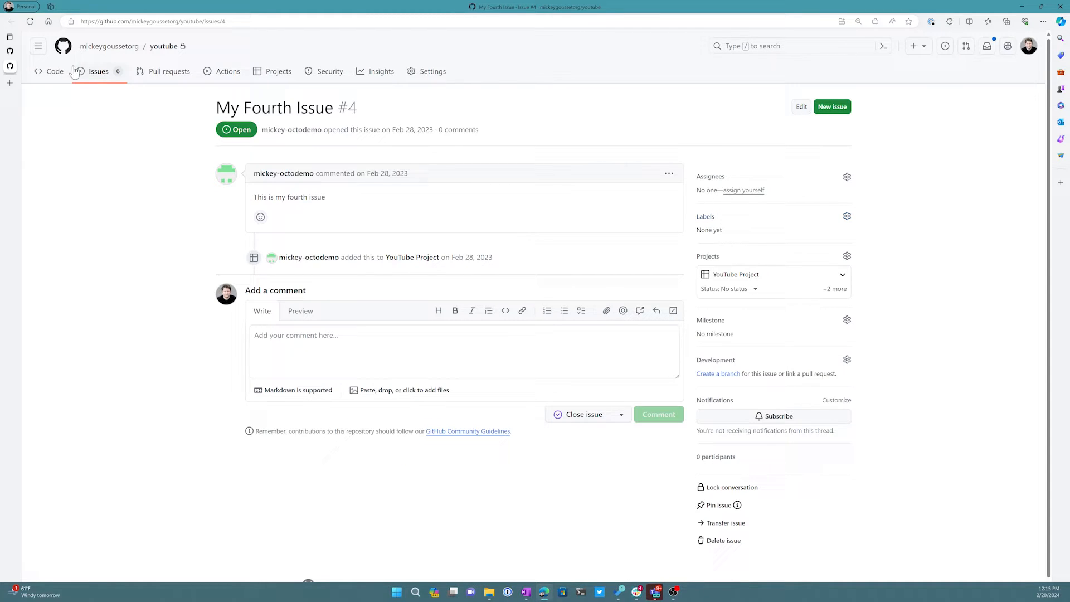
left_click(735, 274)
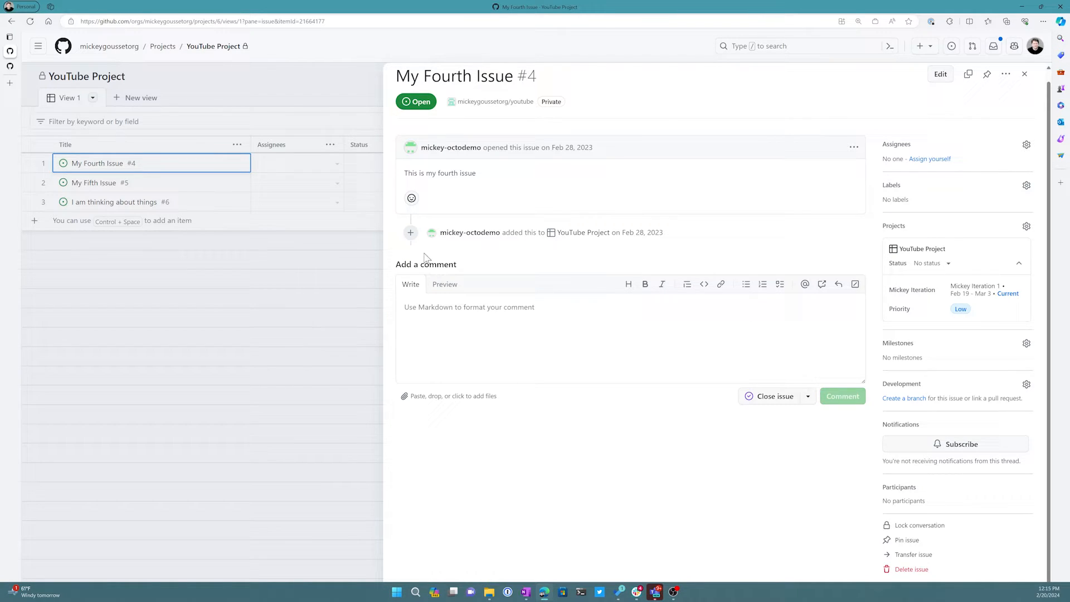
Step: Close the issue panel, select and clear row 1's Low priority cell, then switch to the issue tab
left_click(1023, 74)
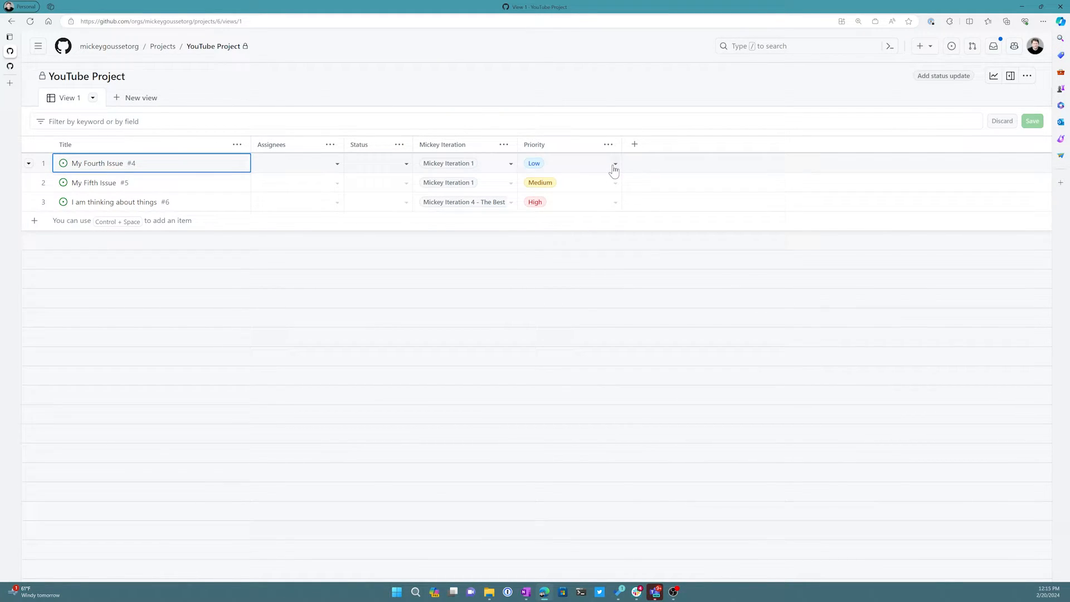
left_click(568, 163)
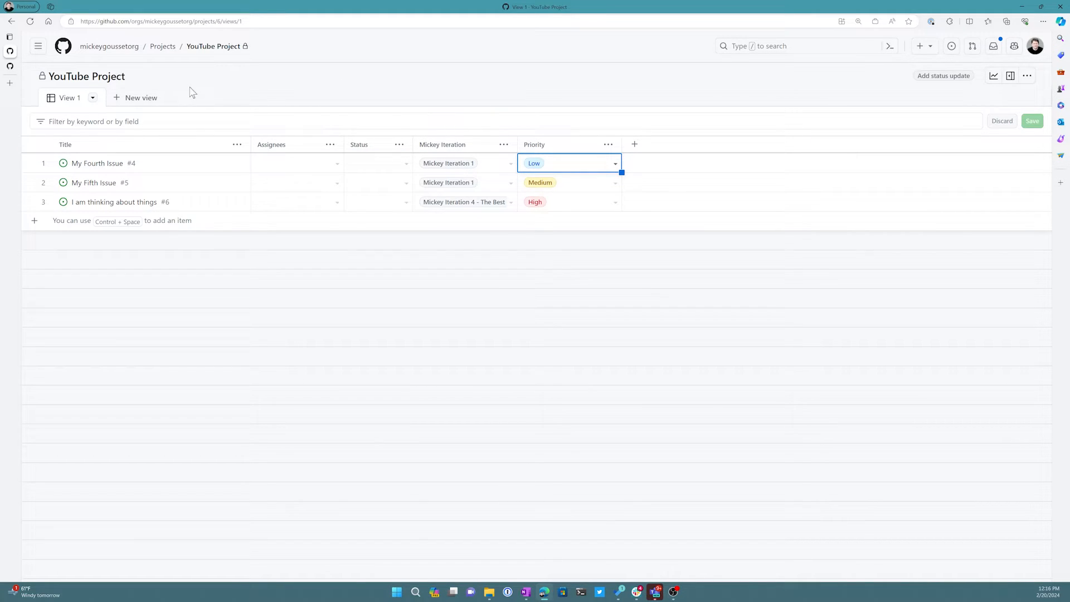
left_click(93, 97)
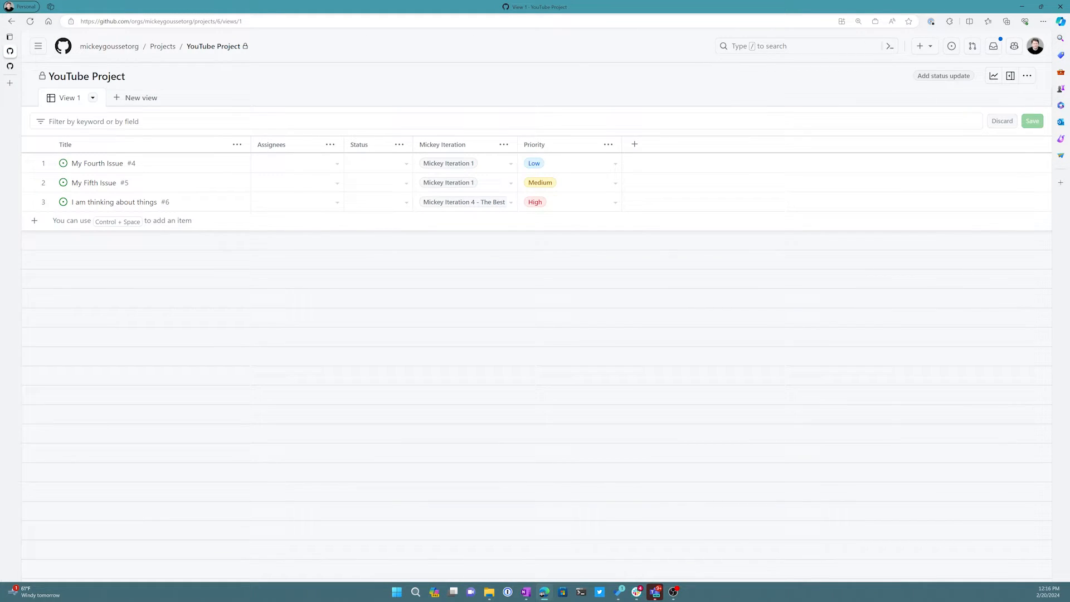
left_click(98, 164)
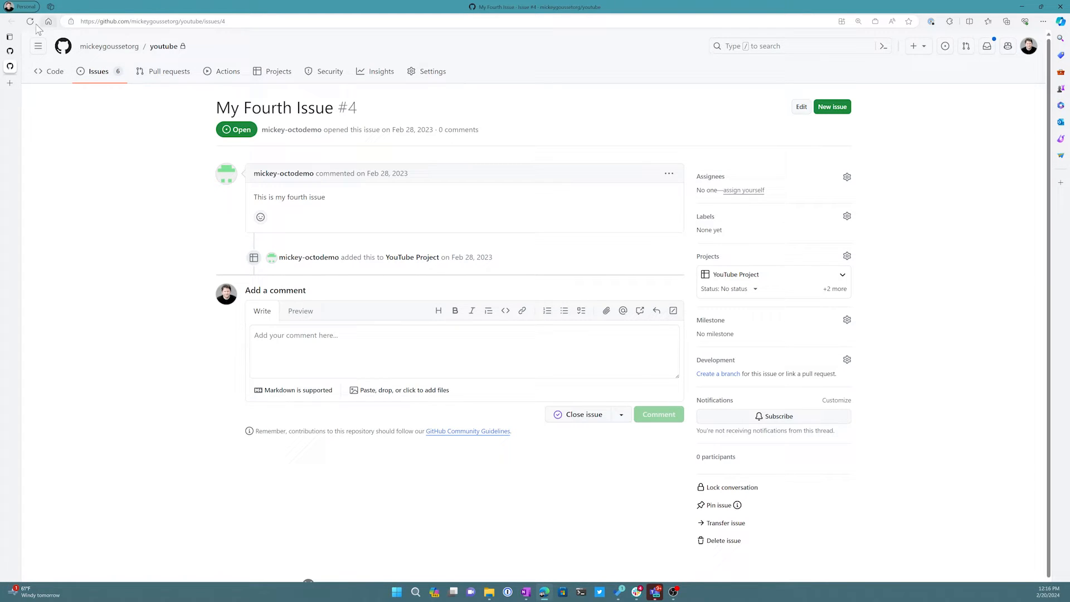
Step: Reload My Fourth Issue's page and expand '+2 more' to show Mickey Iteration 1 and Low
left_click(30, 21)
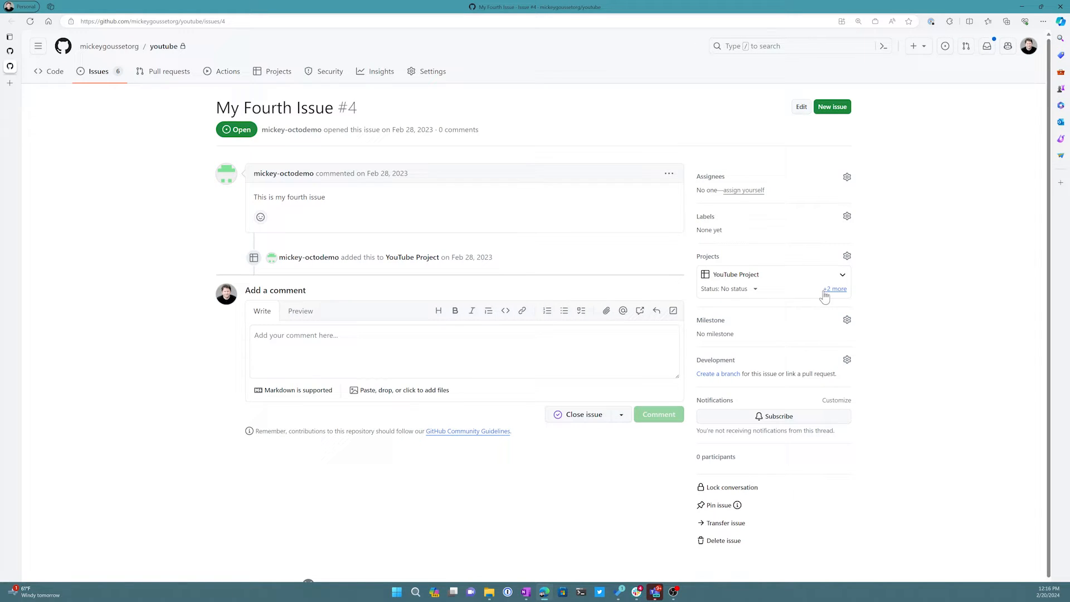
left_click(833, 288)
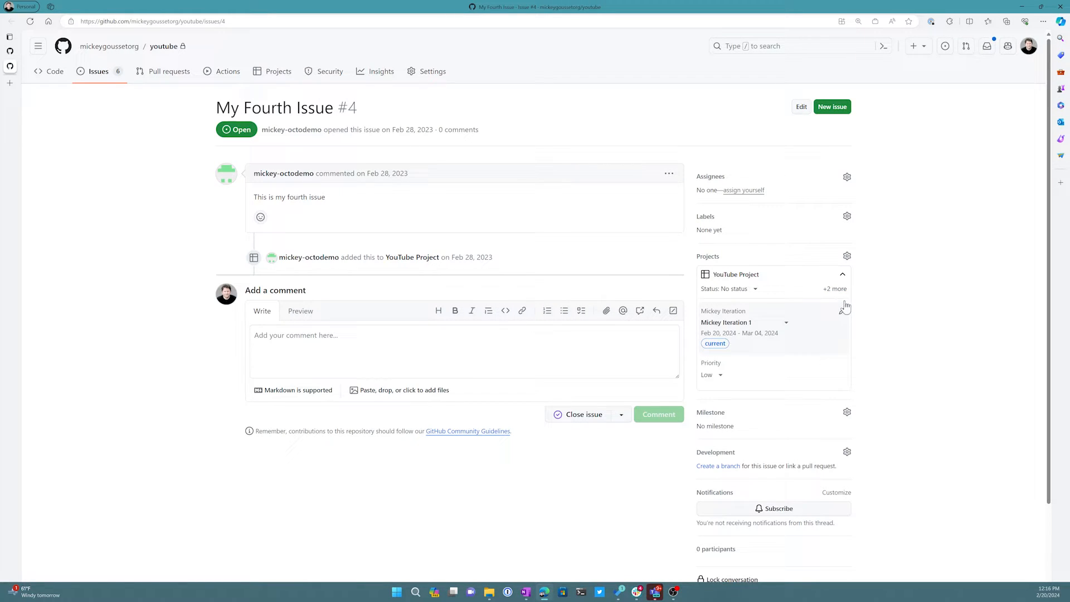
mouse_move(833, 288)
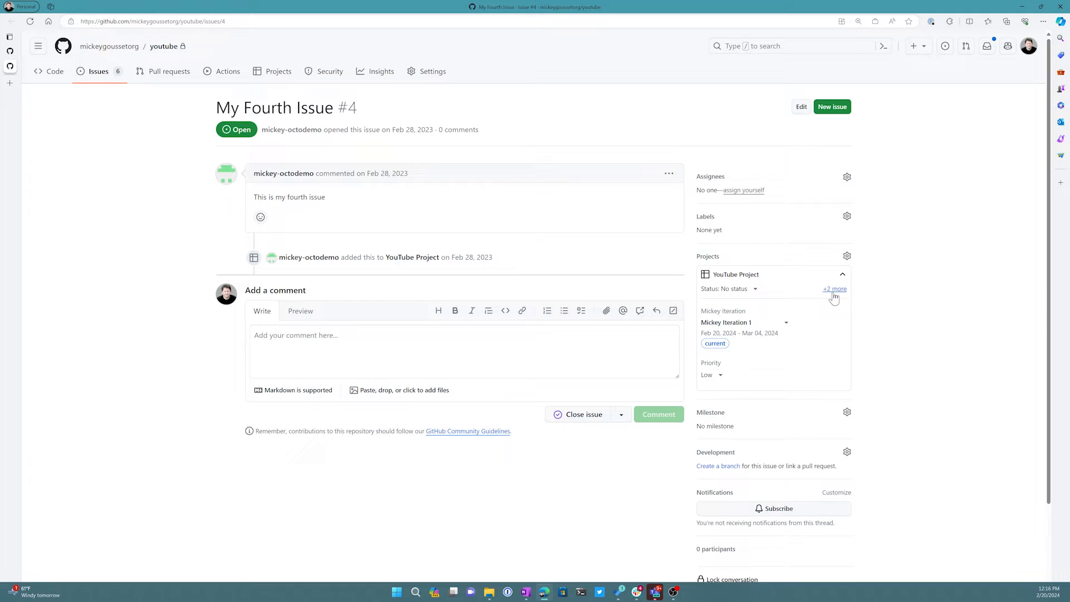
mouse_move(783, 280)
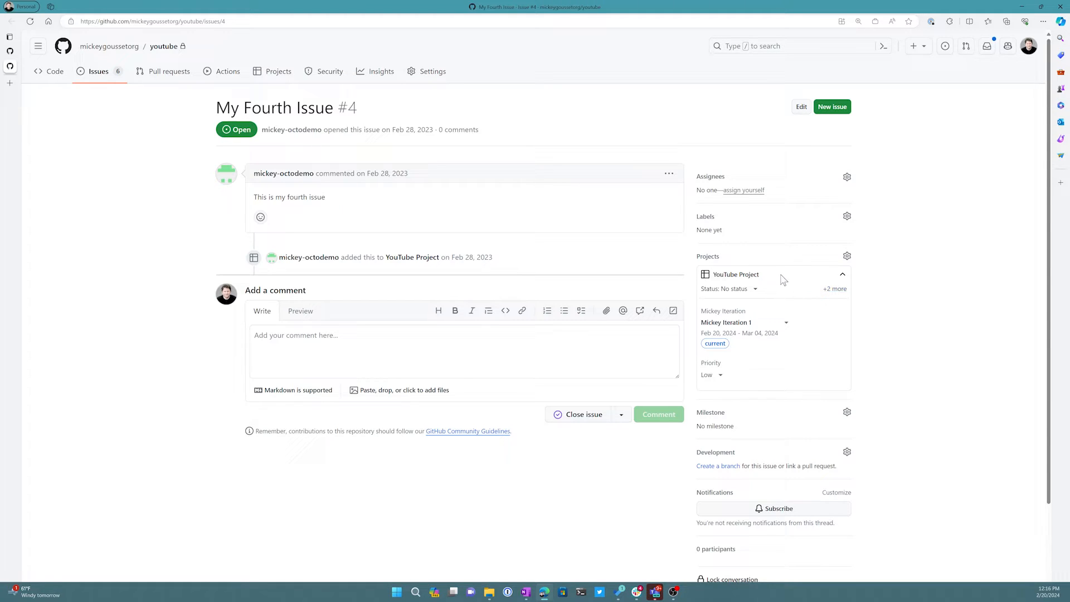
mouse_move(757, 295)
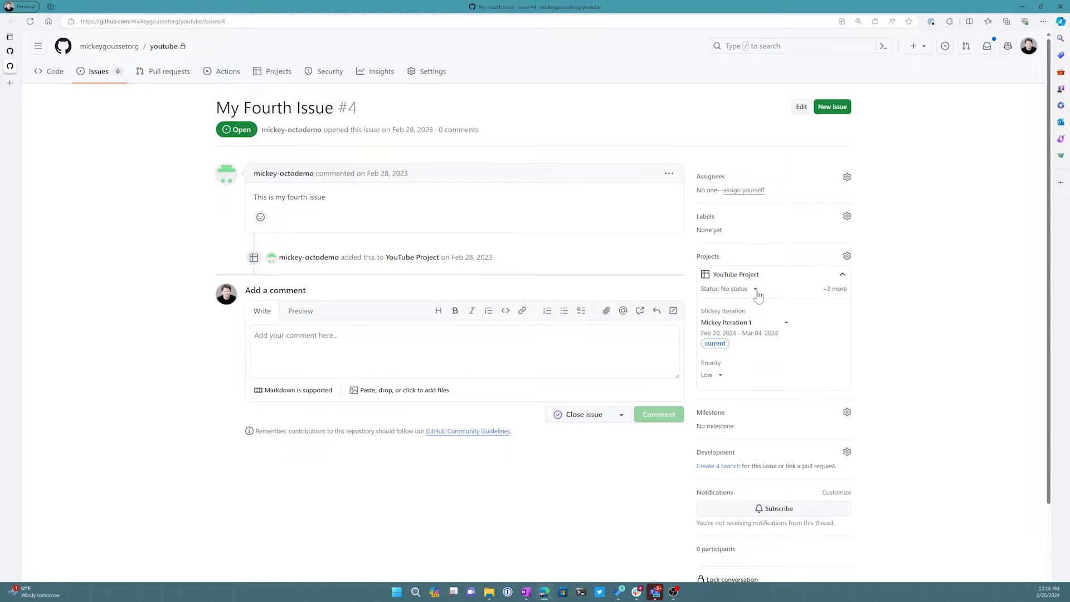
left_click(728, 288)
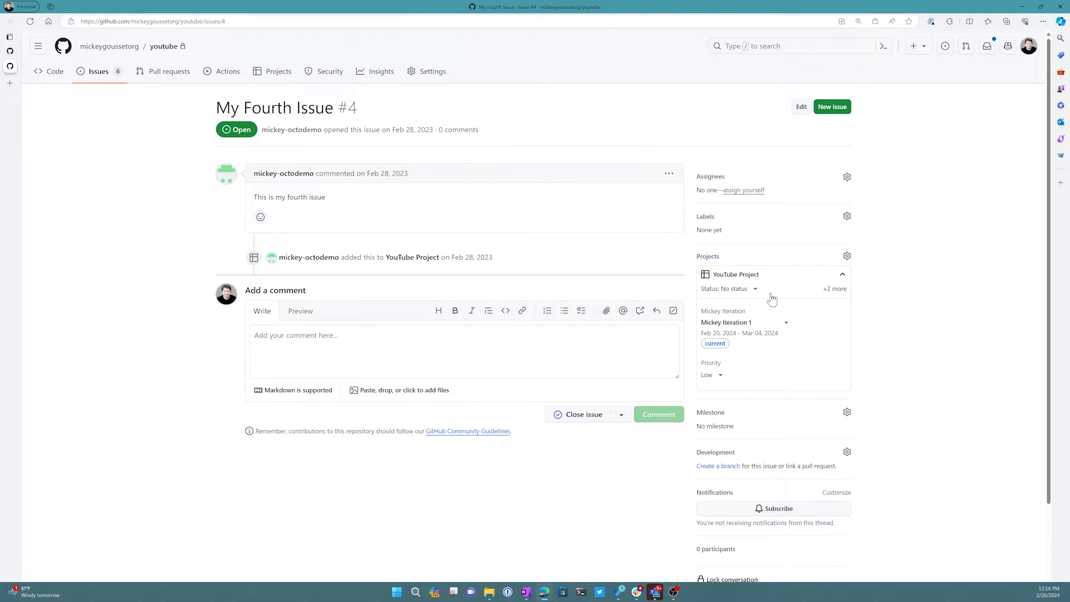
mouse_move(717, 381)
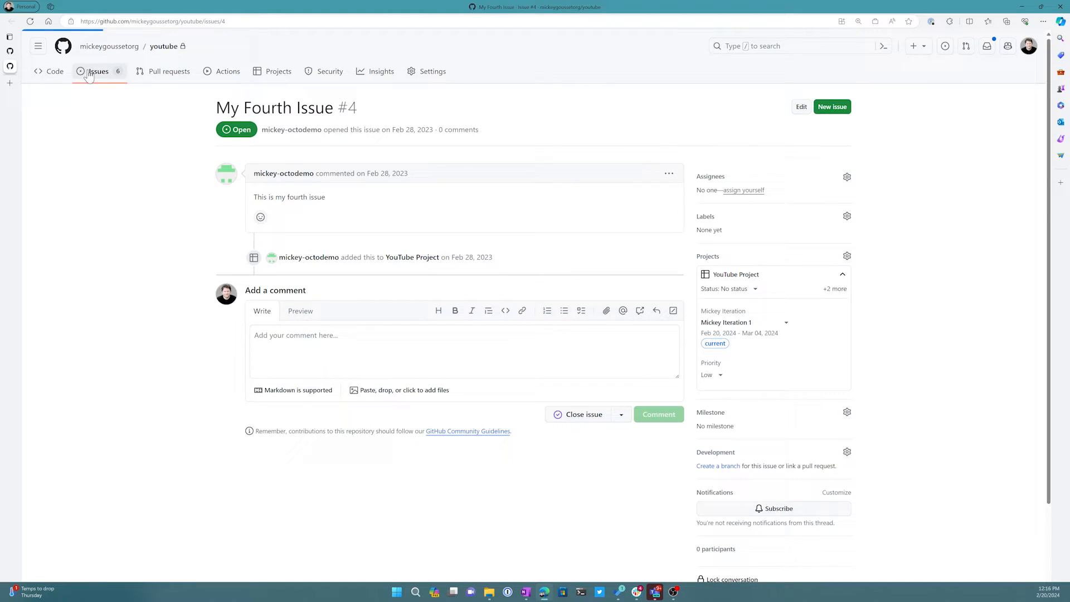
Step: Recheck My Fourth Issue's fields, then open My Fifth Issue and reveal its Medium priority
left_click(98, 71)
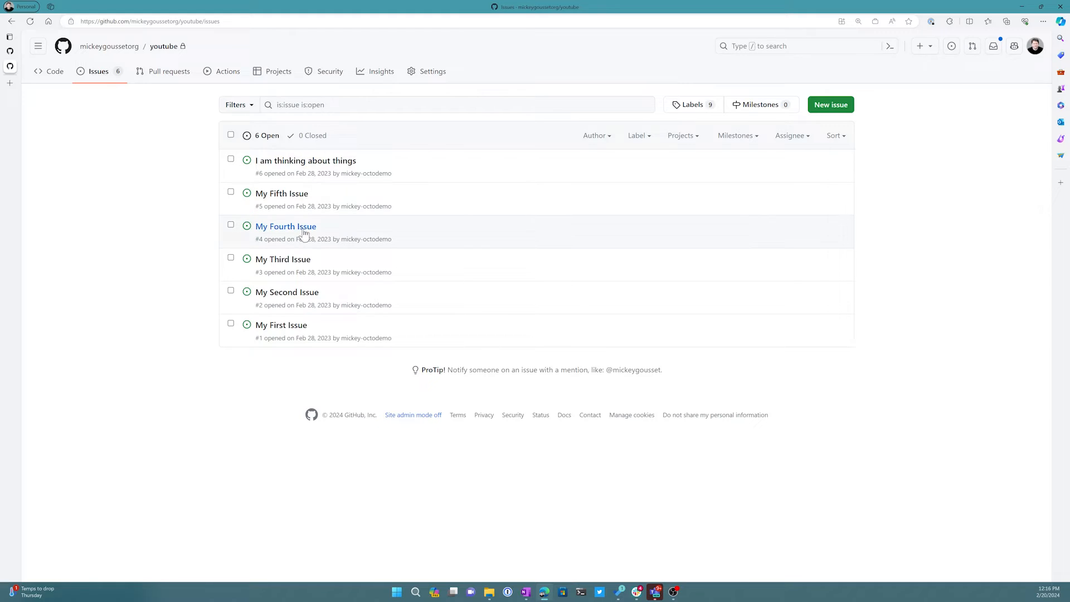
left_click(285, 225)
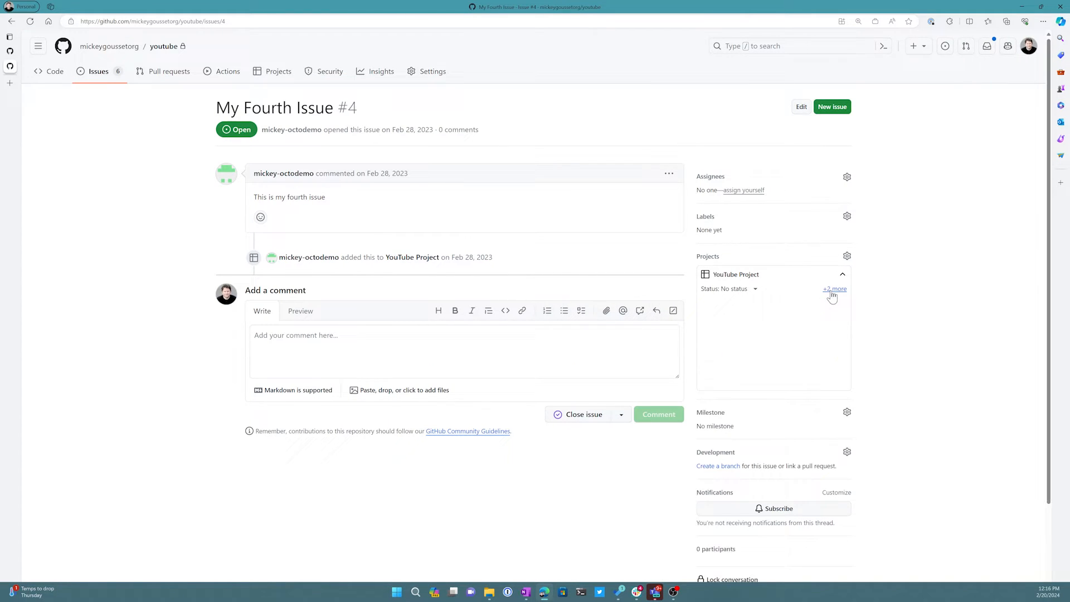
left_click(834, 289)
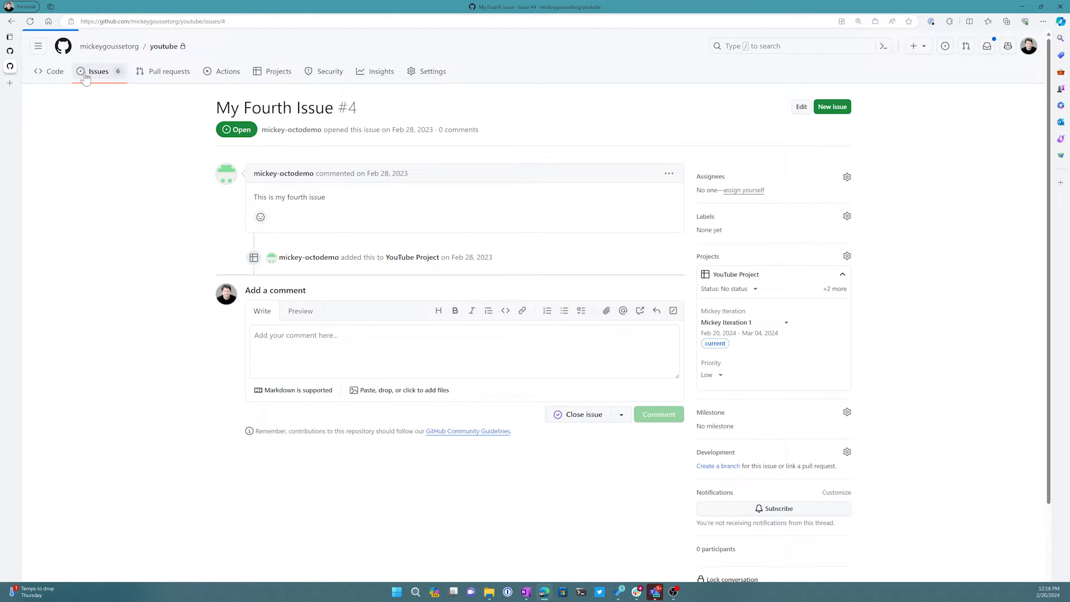
left_click(98, 71)
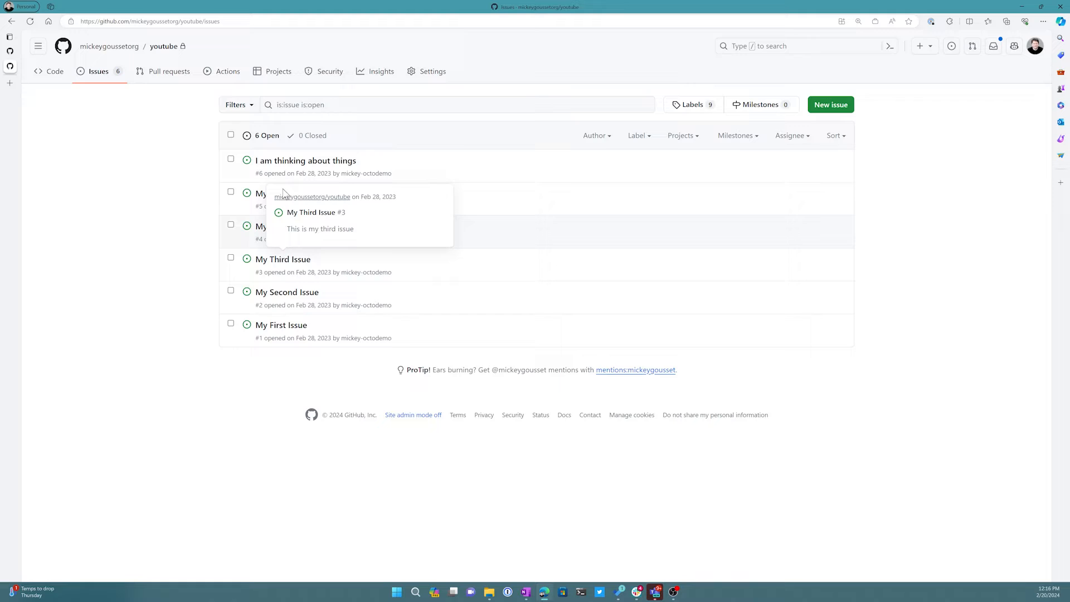
mouse_move(280, 193)
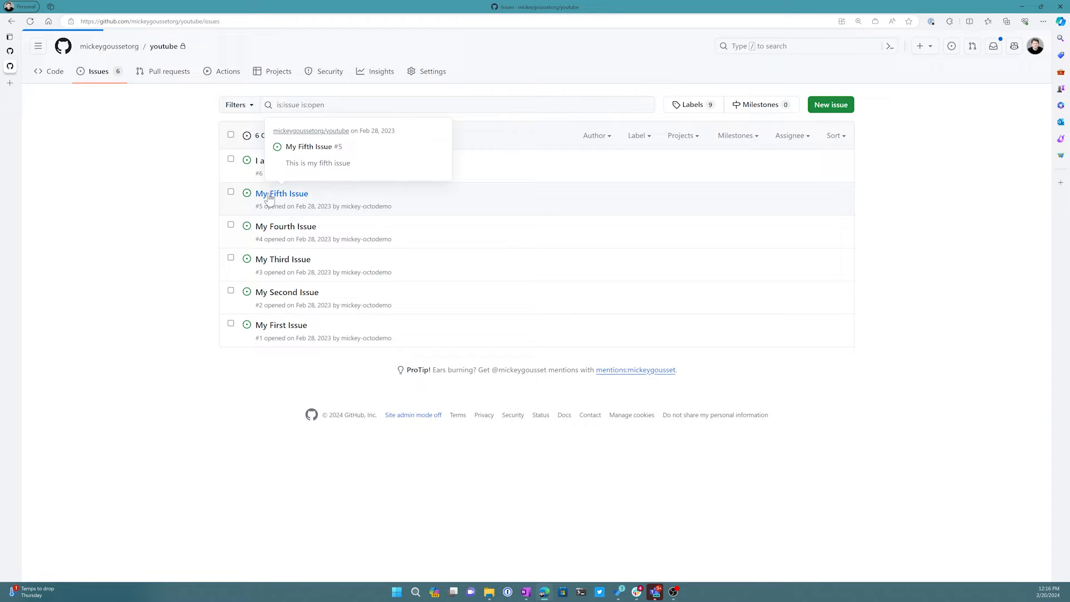
left_click(281, 194)
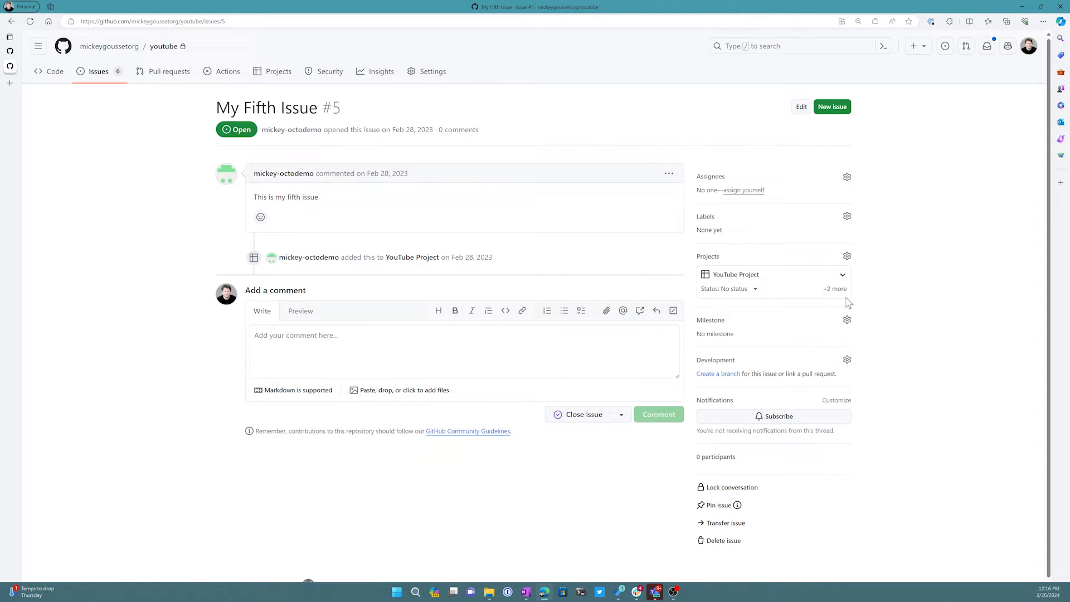
left_click(842, 274)
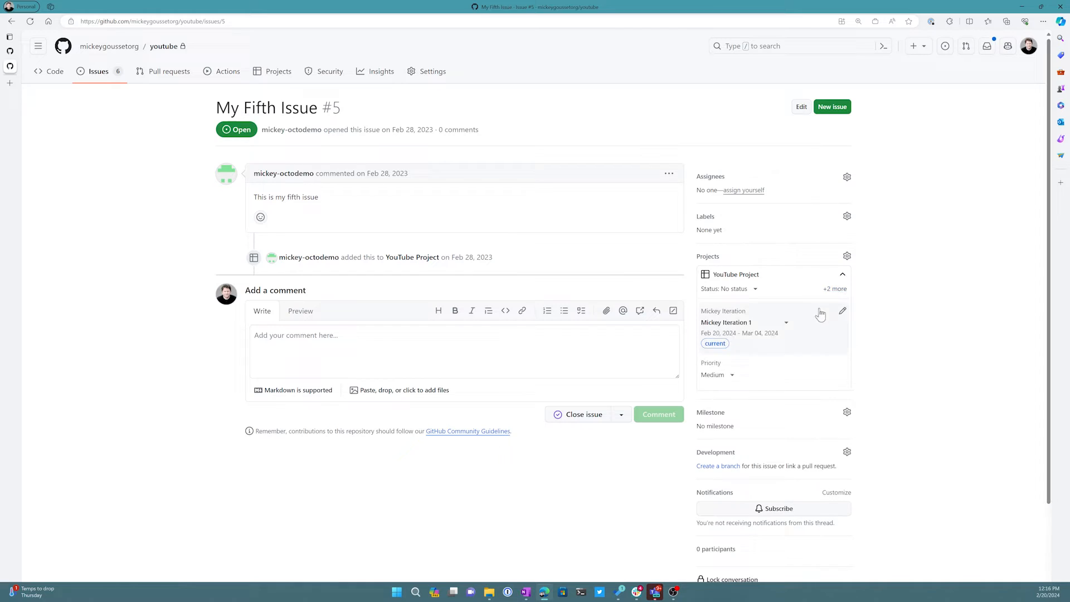
mouse_move(722, 374)
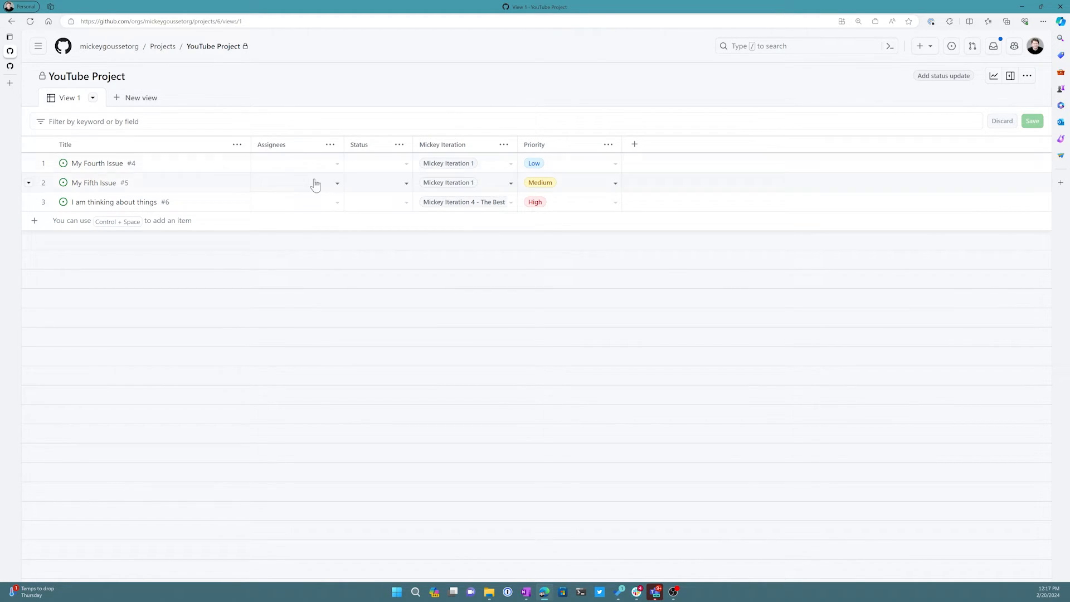
mouse_move(420, 113)
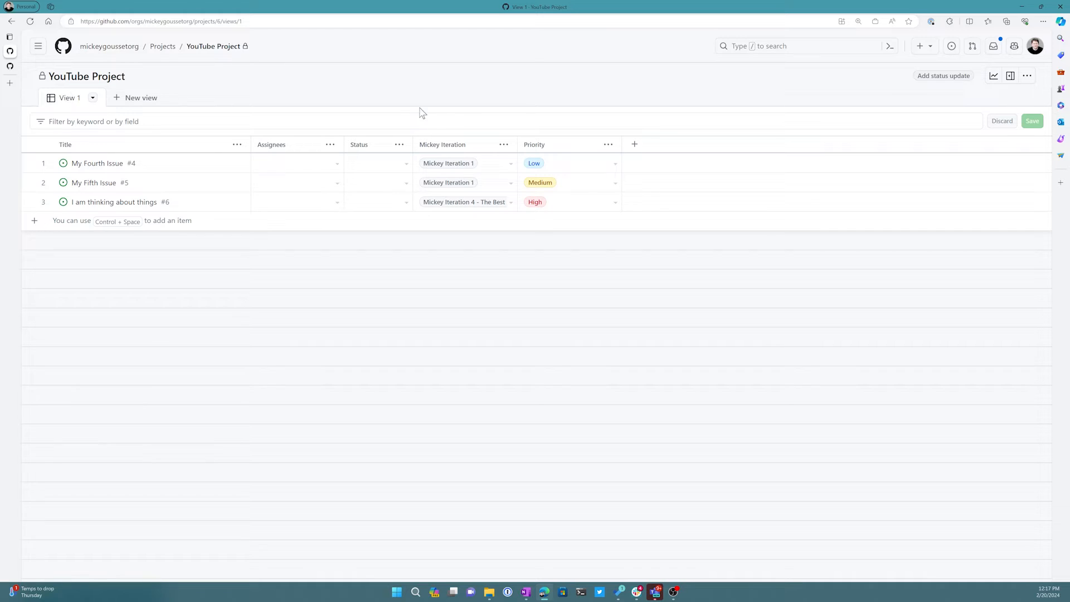
mouse_move(390, 135)
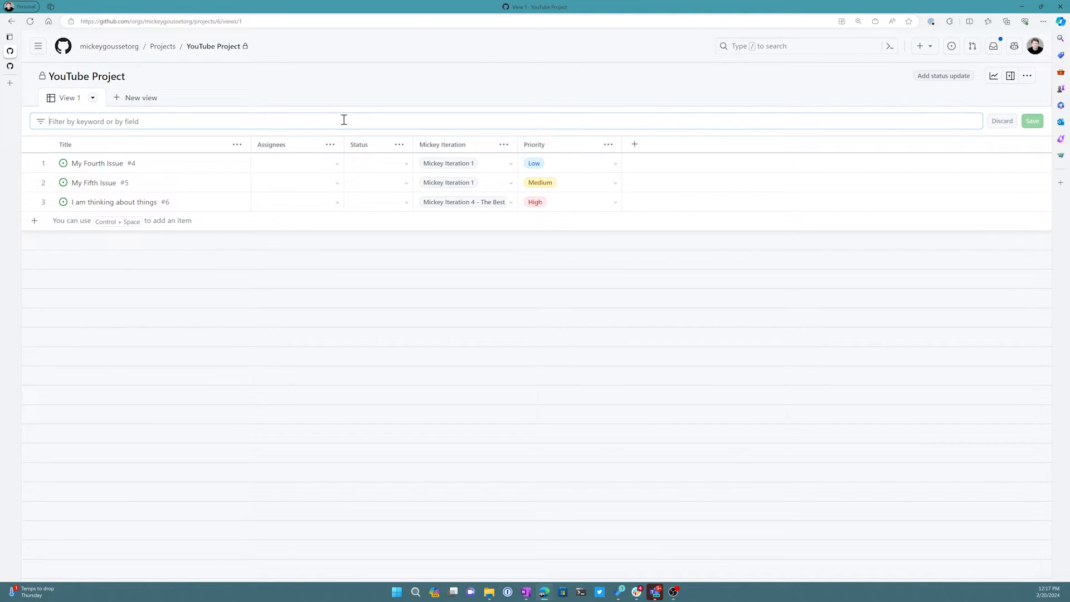
type("priority:")
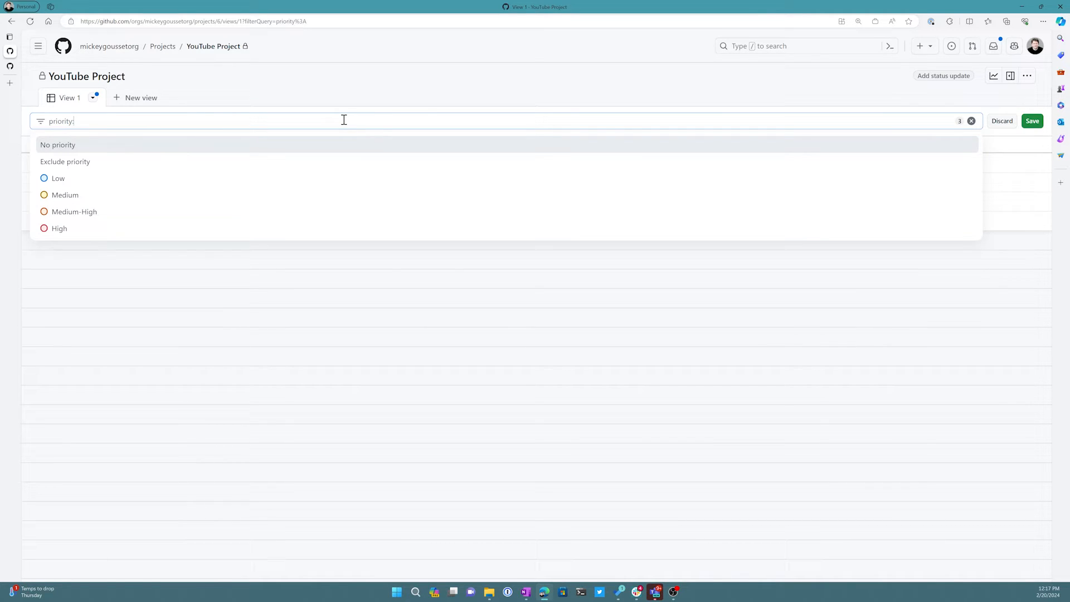
mouse_move(80, 159)
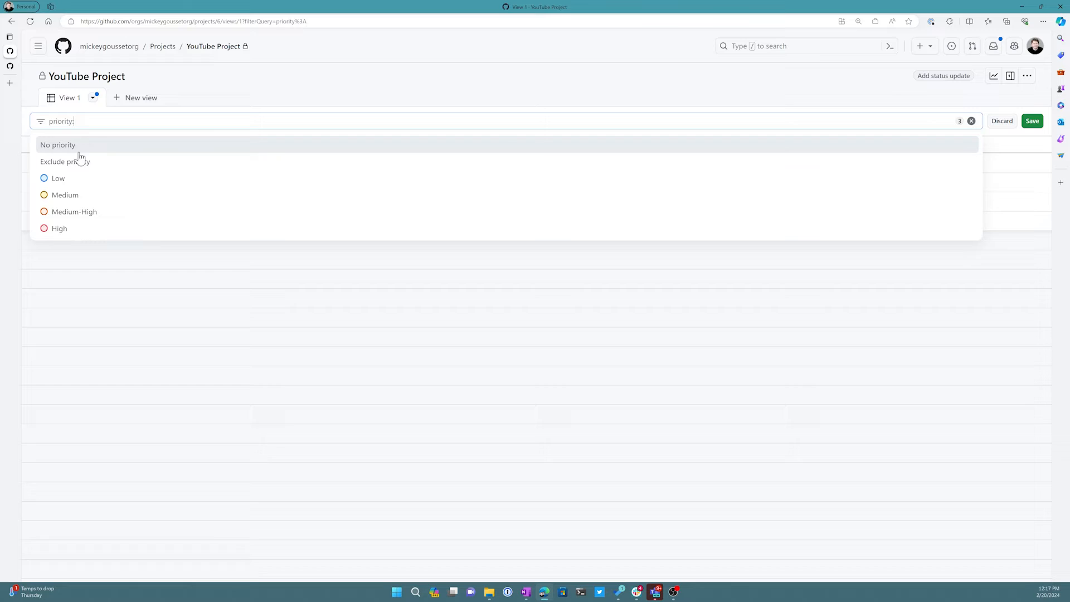
left_click(58, 178)
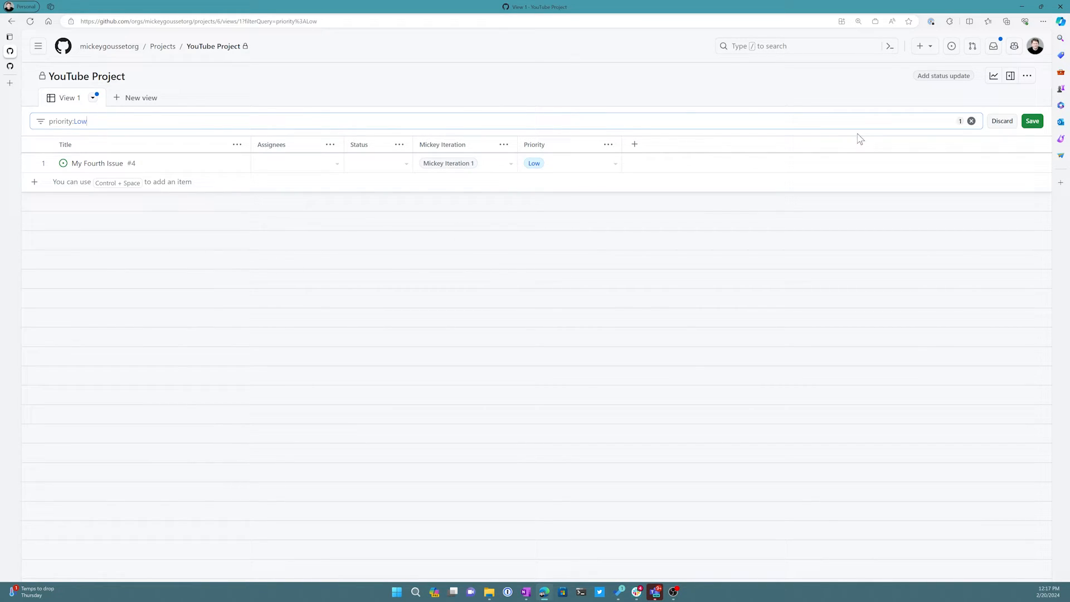
left_click(970, 121)
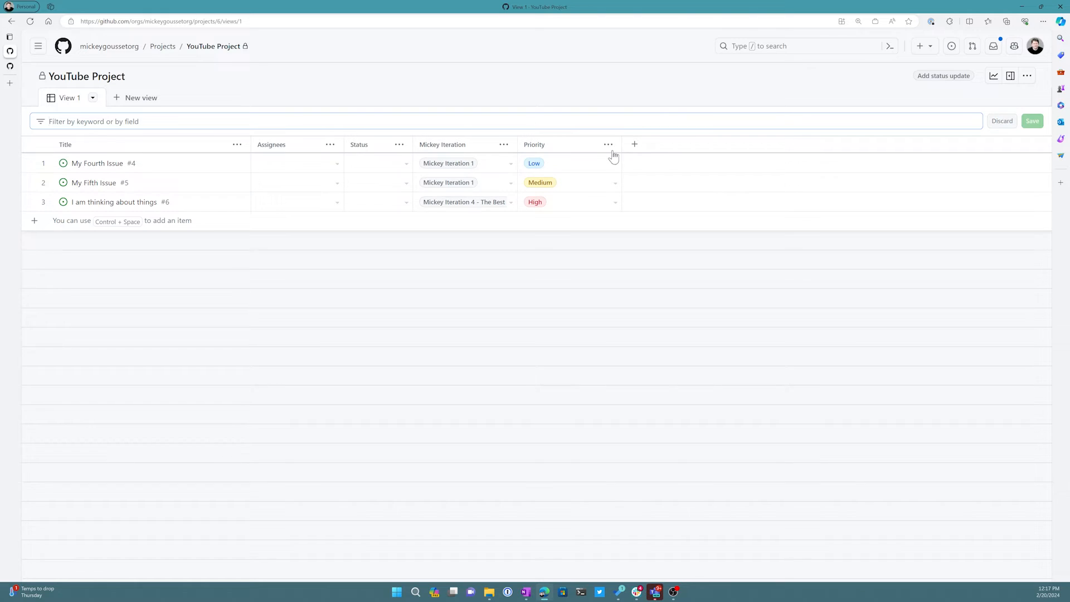
left_click(608, 144)
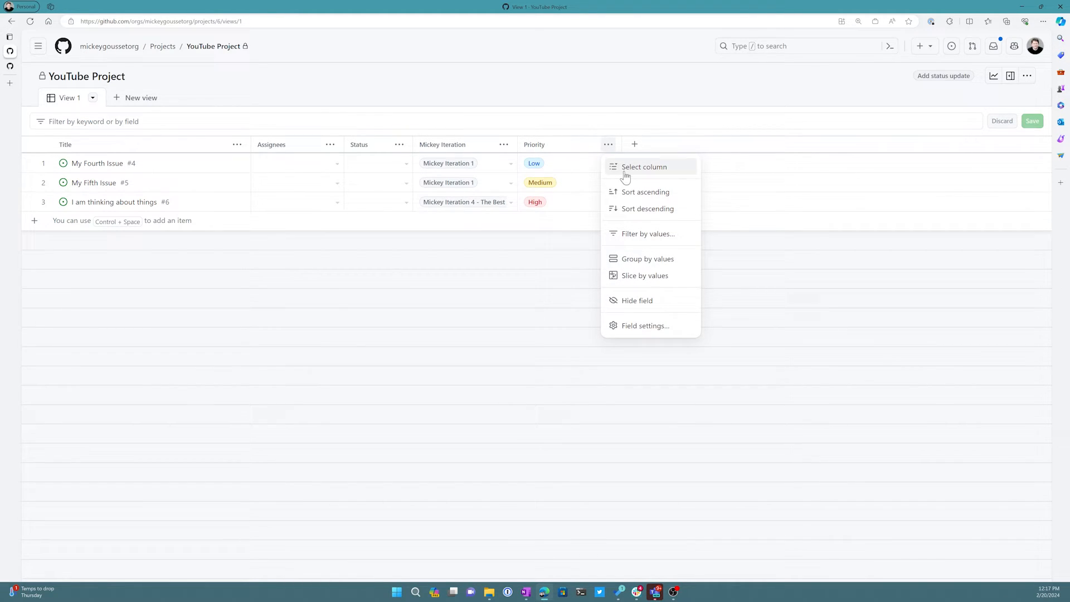
mouse_move(604, 181)
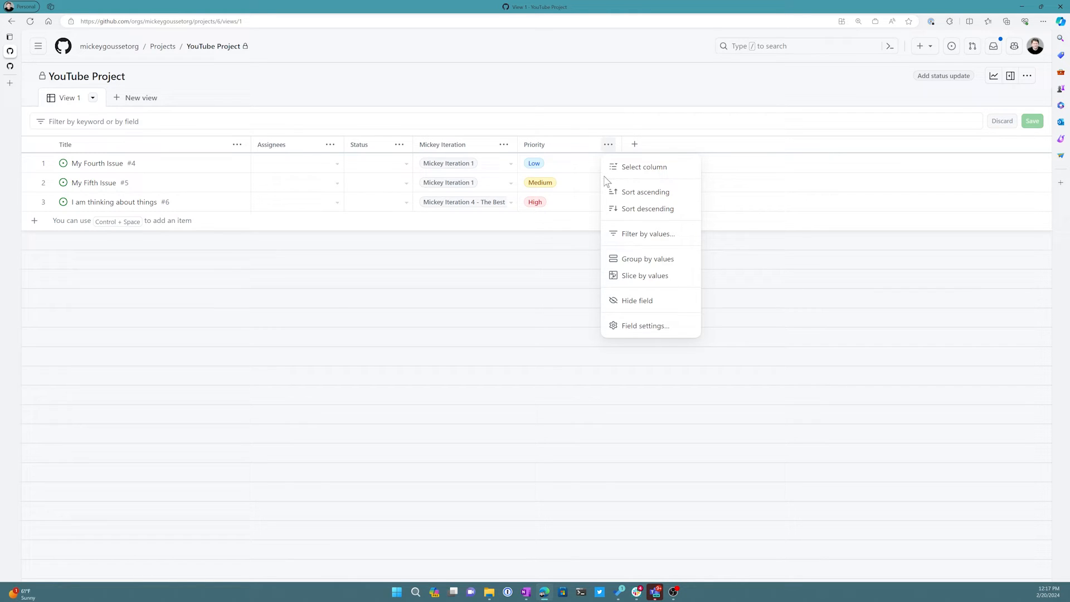
mouse_move(646, 233)
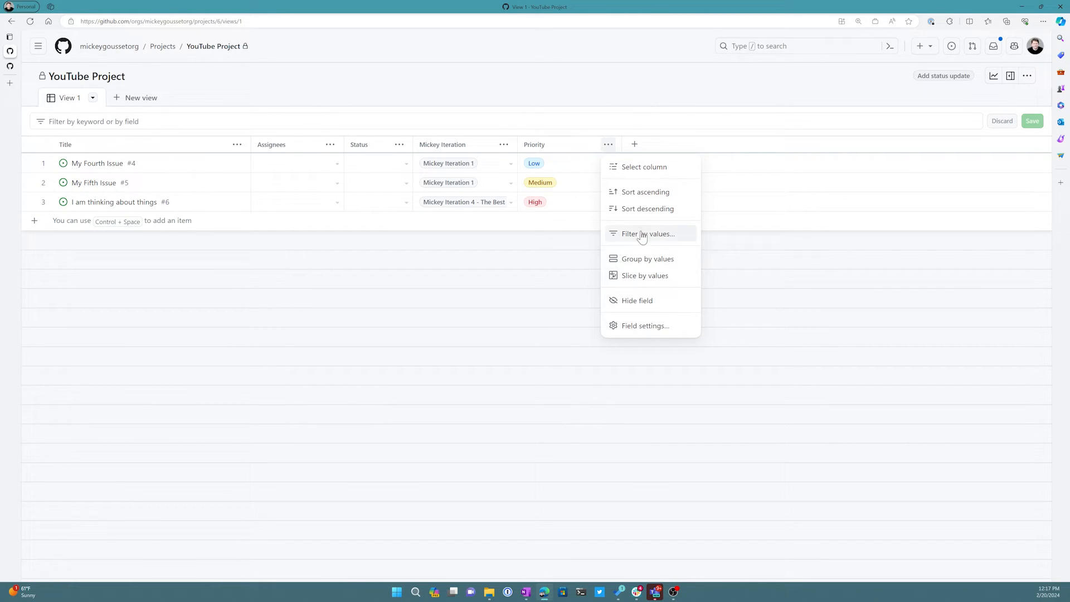
left_click(646, 258)
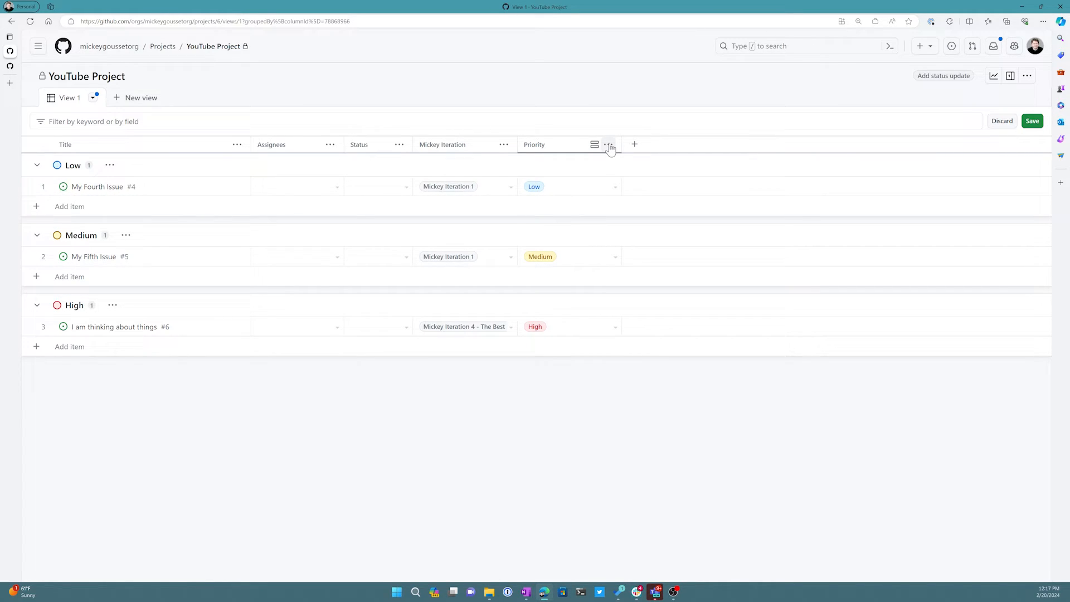
left_click(608, 146)
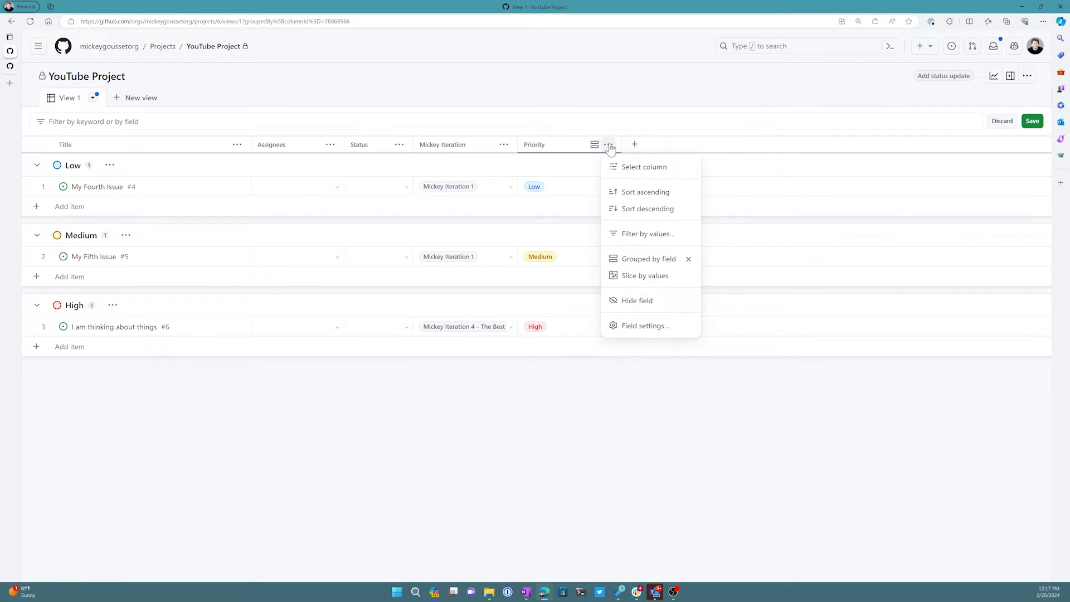
left_click(644, 275)
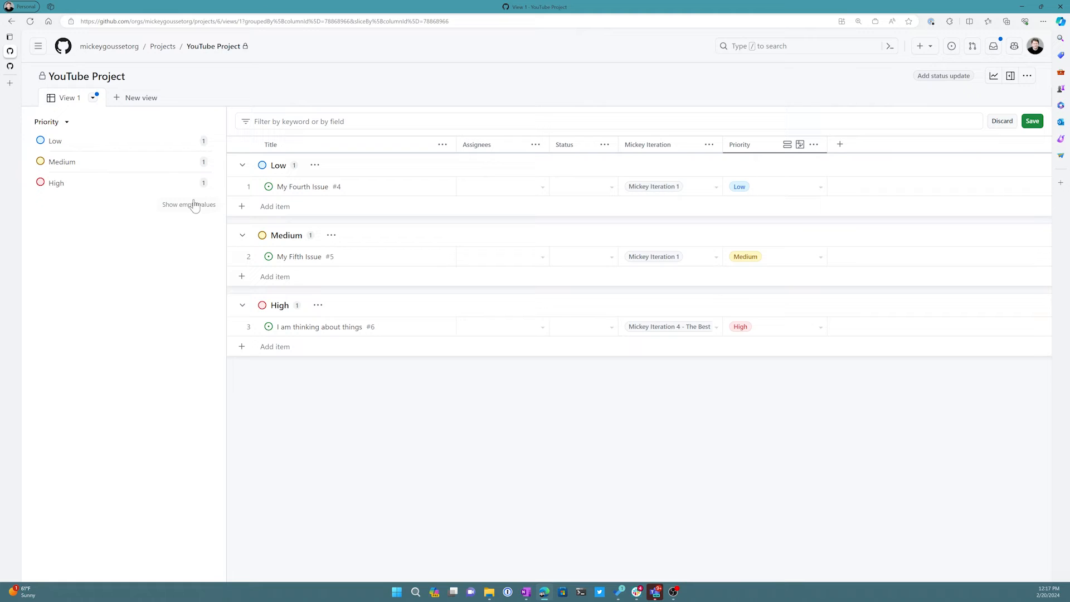
left_click(55, 182)
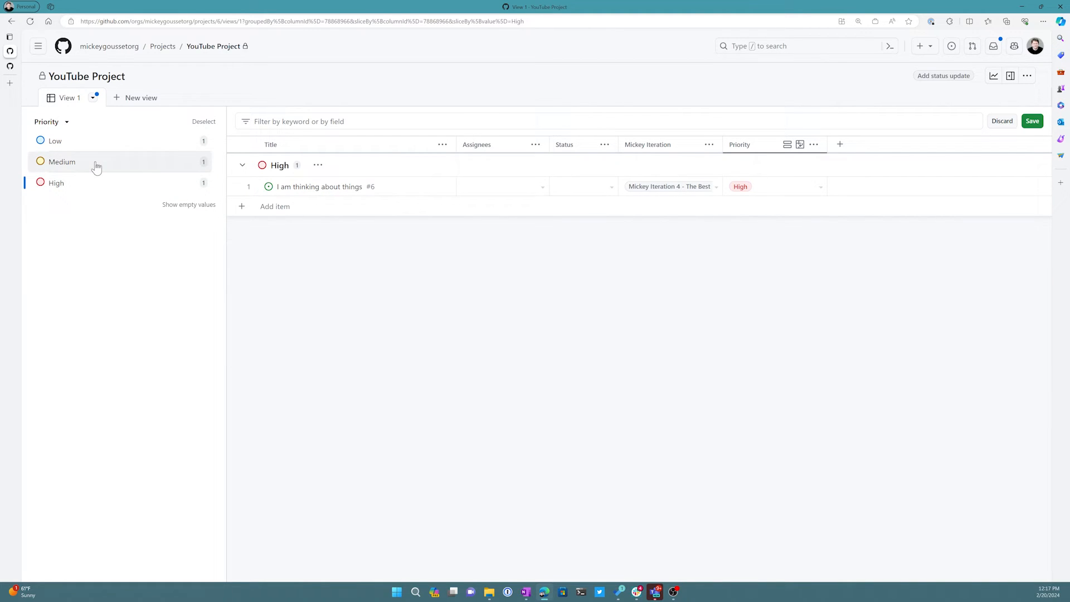
left_click(55, 140)
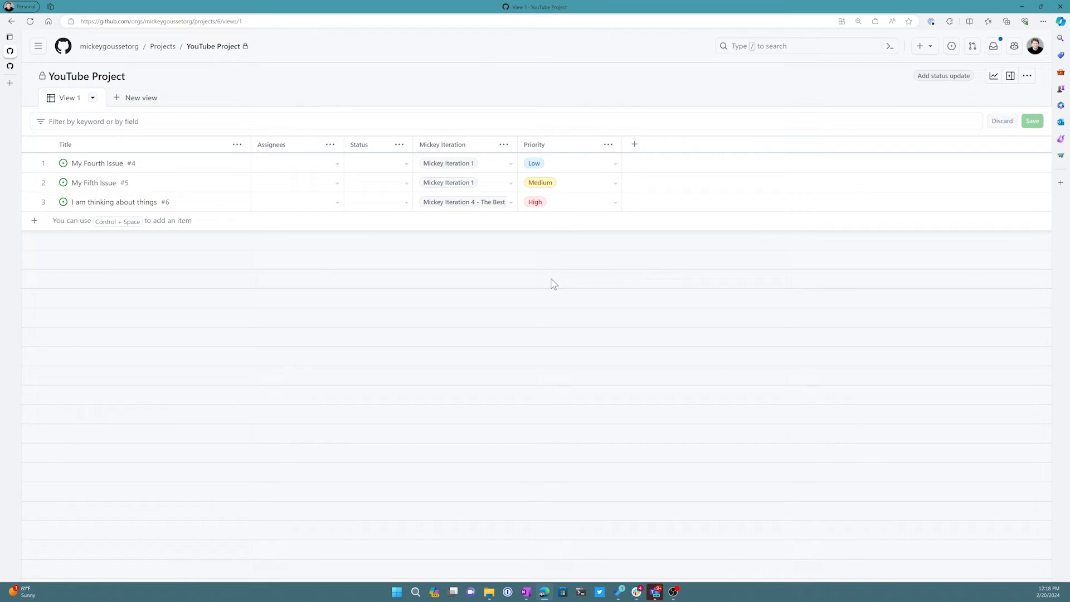
mouse_move(370, 267)
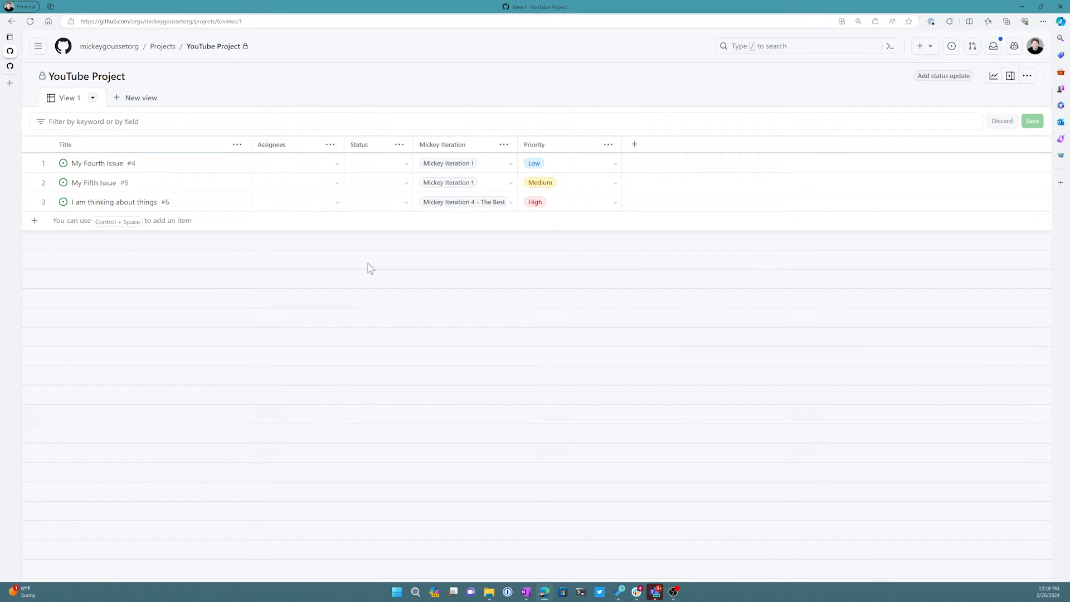
mouse_move(607, 144)
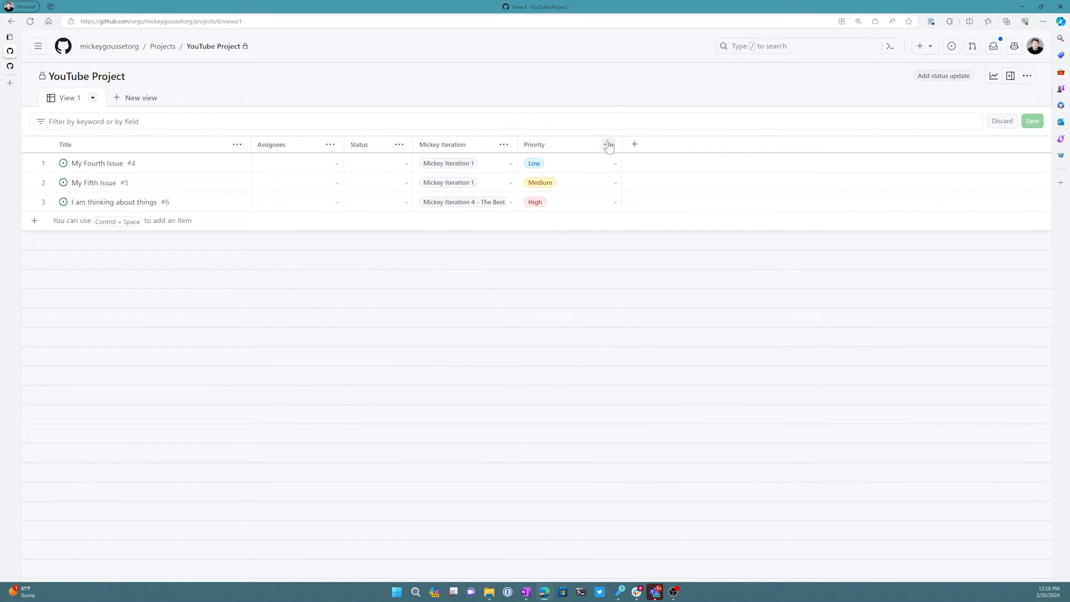
Step: Open the Priority column header's ⋯ options menu
left_click(607, 144)
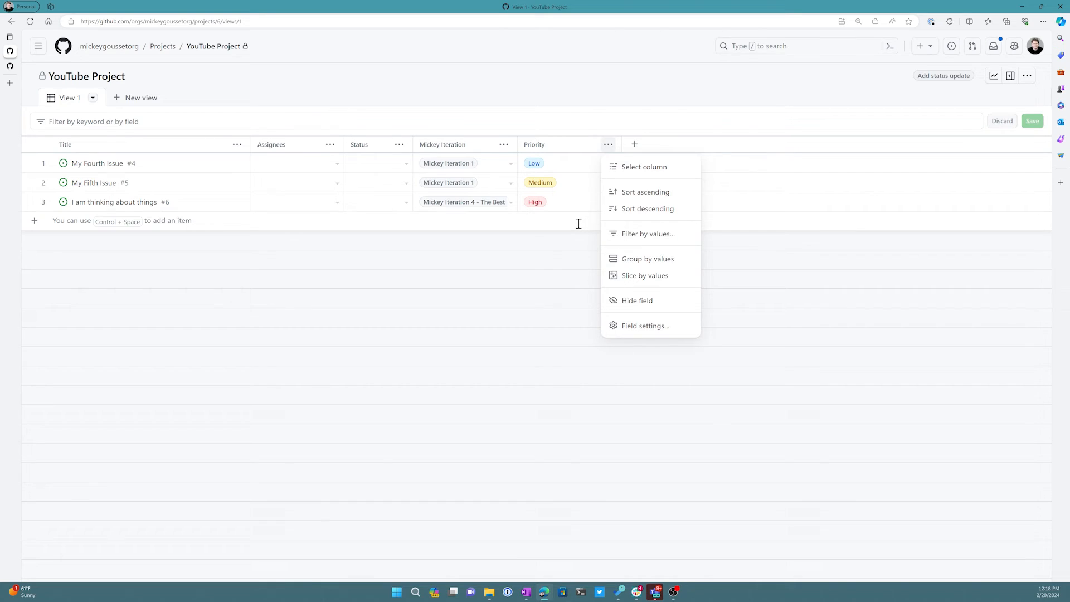